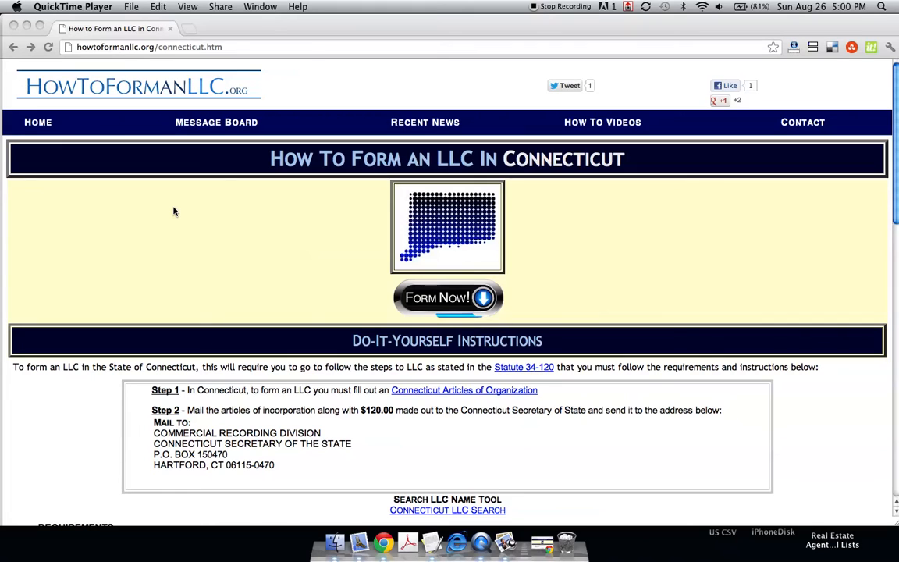
{"action": "mouse_move", "coordinate": [226, 311]}
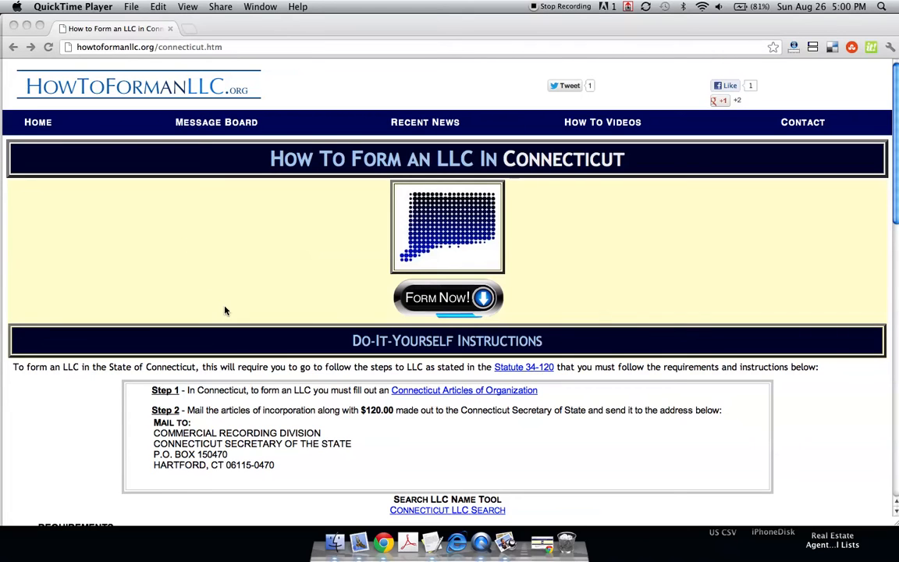
{"action": "mouse_move", "coordinate": [243, 278]}
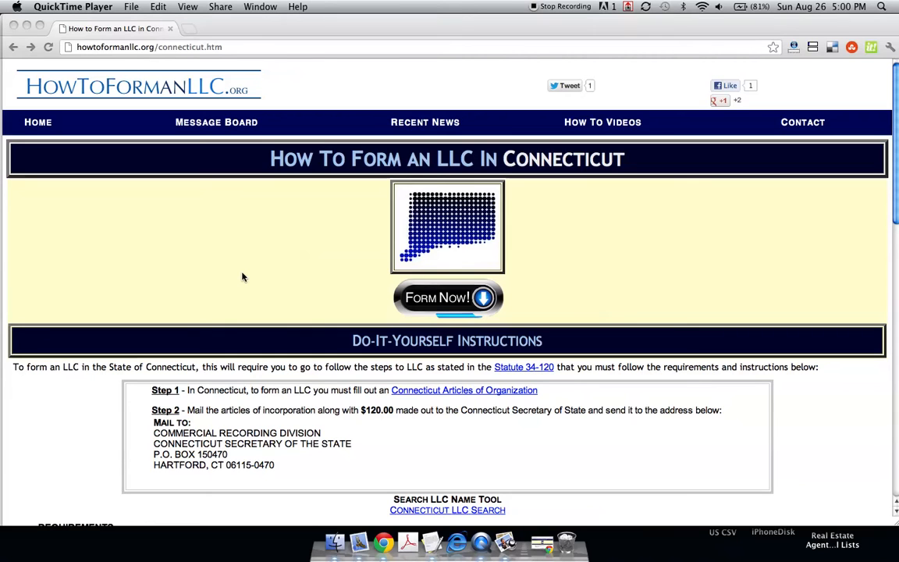
{"action": "mouse_move", "coordinate": [394, 479]}
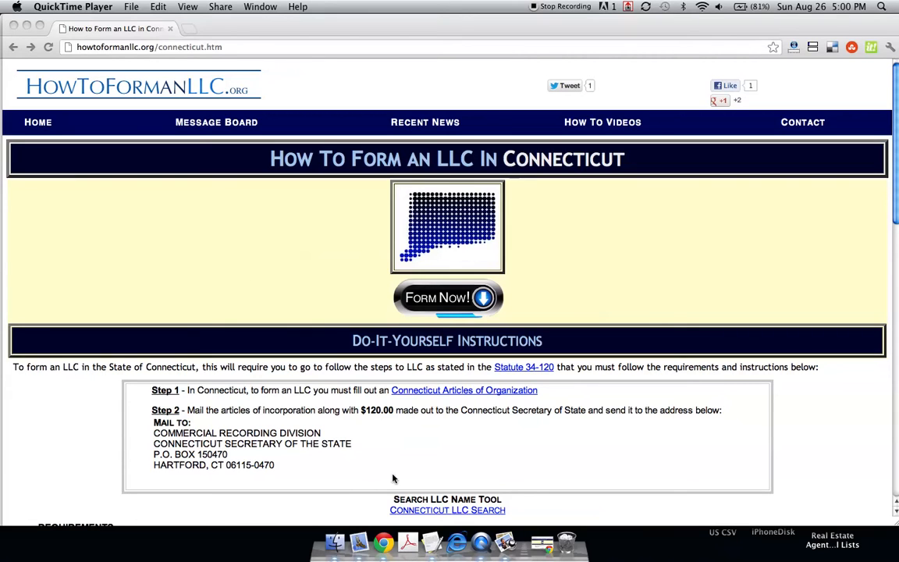
{"action": "mouse_move", "coordinate": [359, 479]}
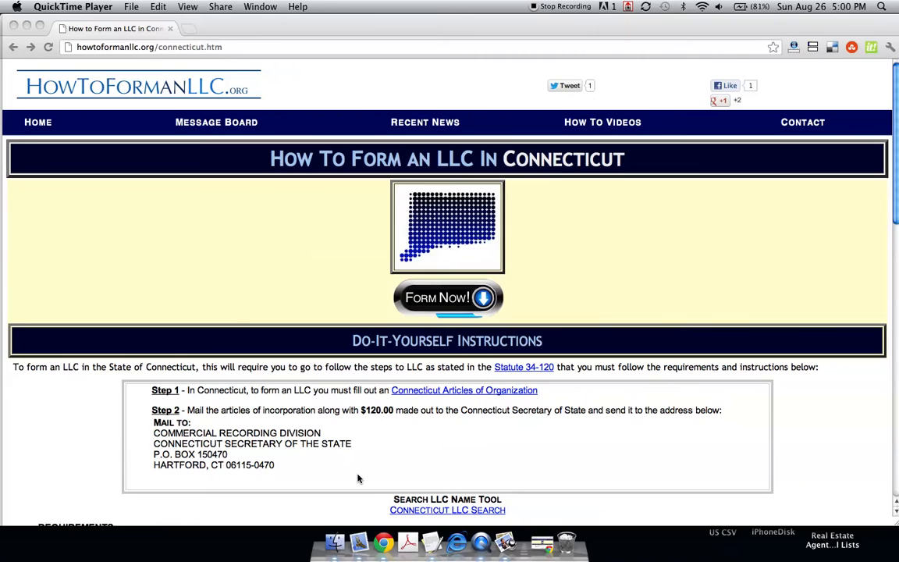
{"action": "mouse_move", "coordinate": [371, 484]}
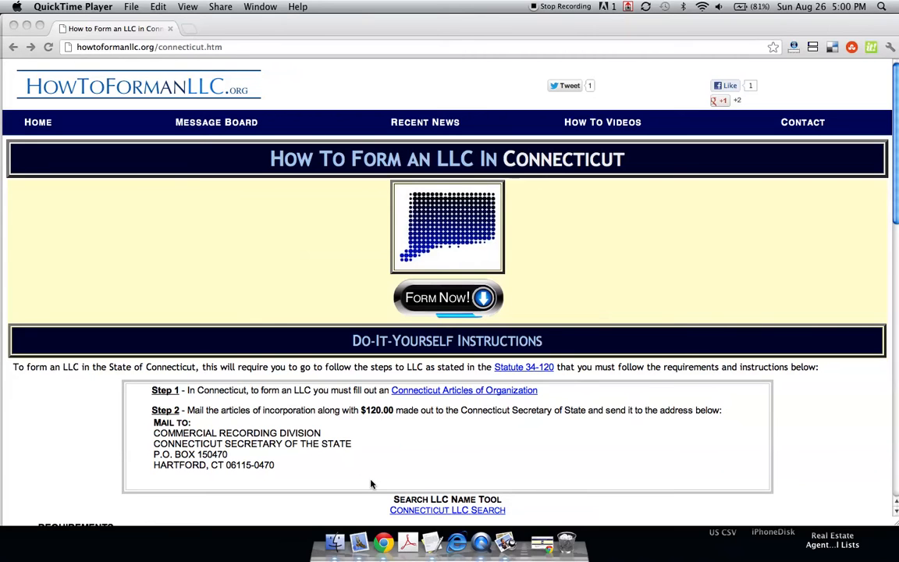
{"action": "mouse_move", "coordinate": [377, 498]}
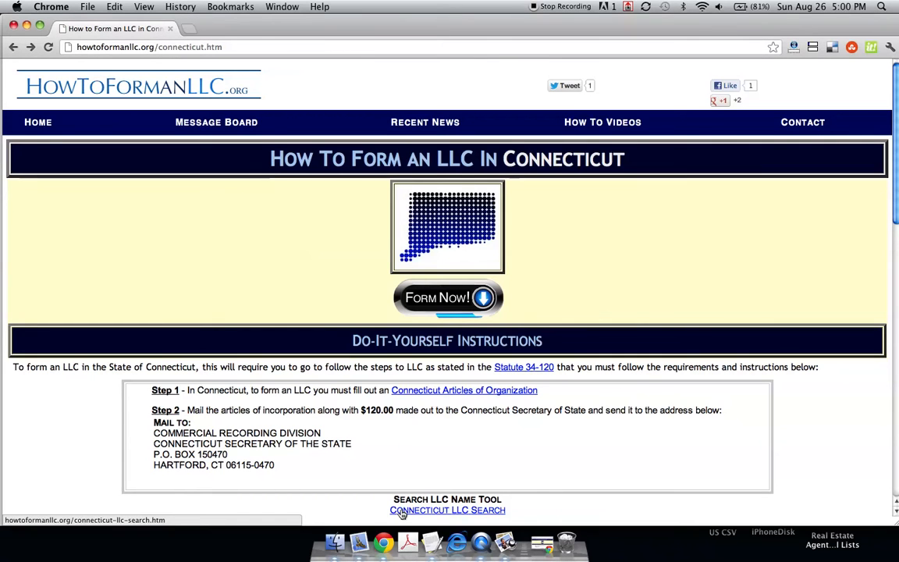
- Search Connecticut business records for 'muffin' and dismiss the no-records alert
{"action": "left_click", "coordinate": [447, 510]}
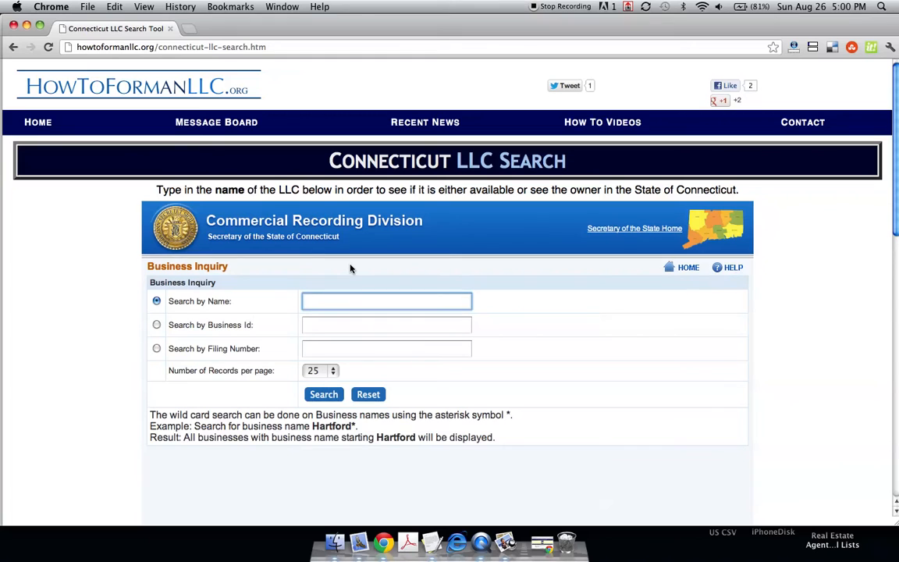
{"action": "type", "text": "m"}
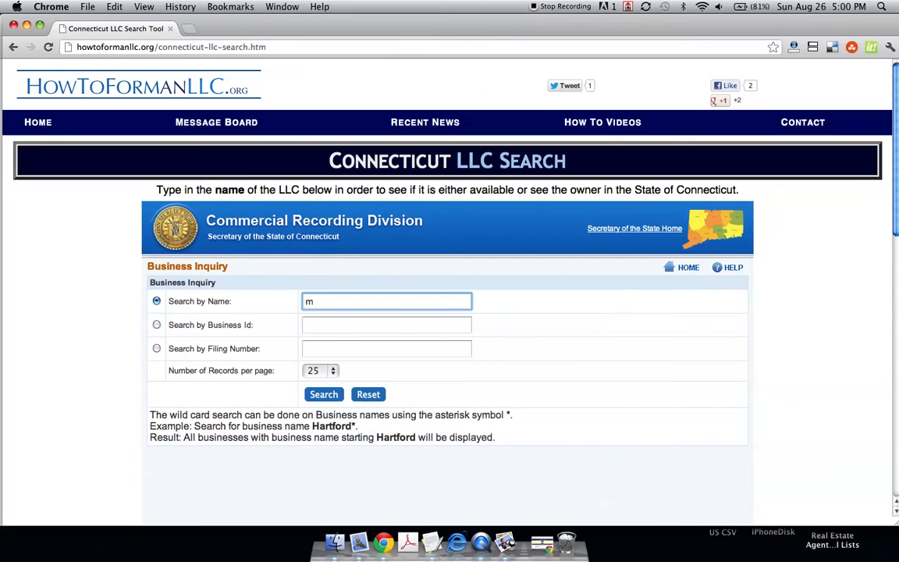
{"action": "type", "text": "u"}
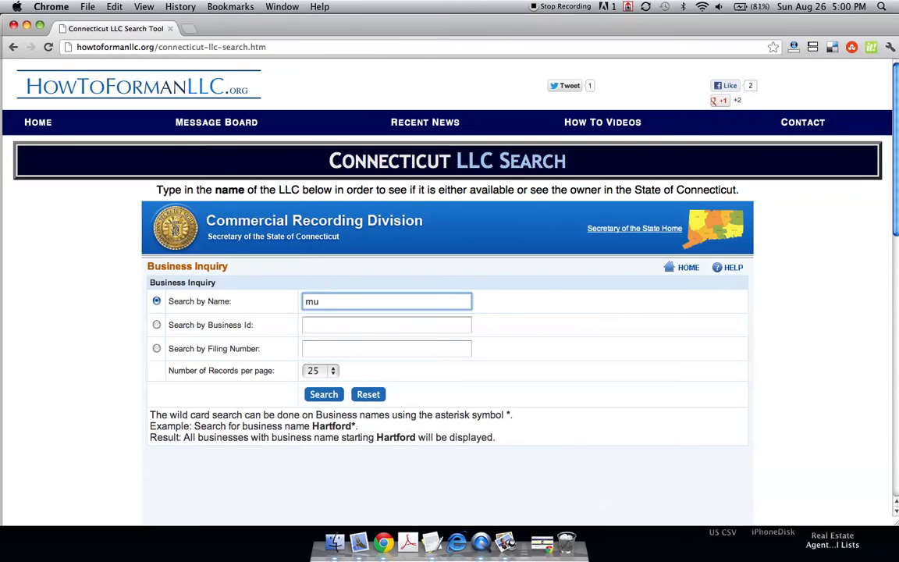
{"action": "type", "text": "ffin"}
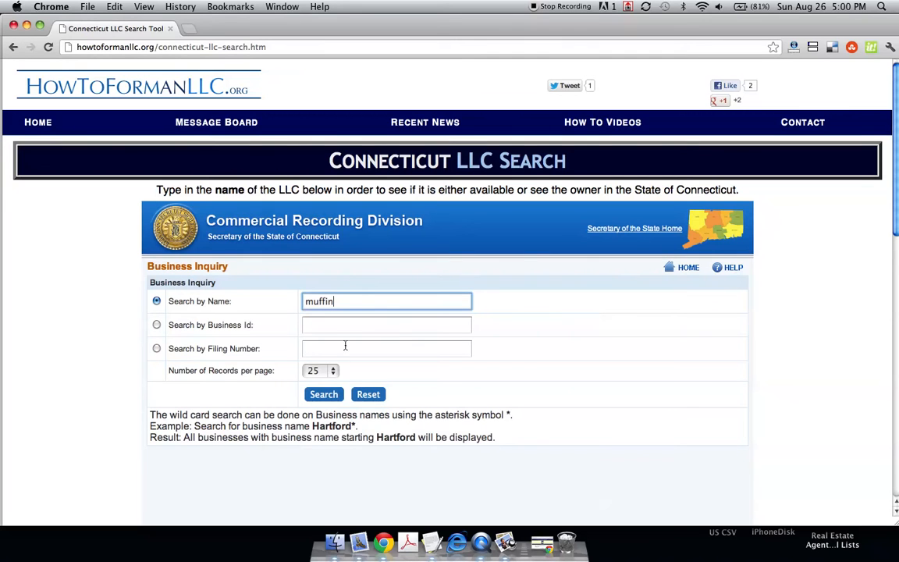
{"action": "left_click", "coordinate": [324, 394]}
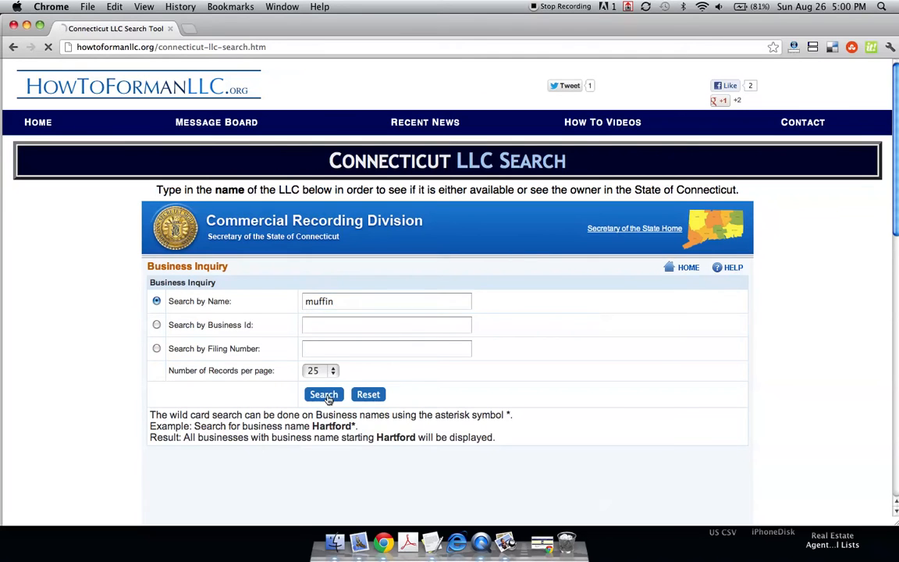
{"action": "left_click", "coordinate": [323, 394]}
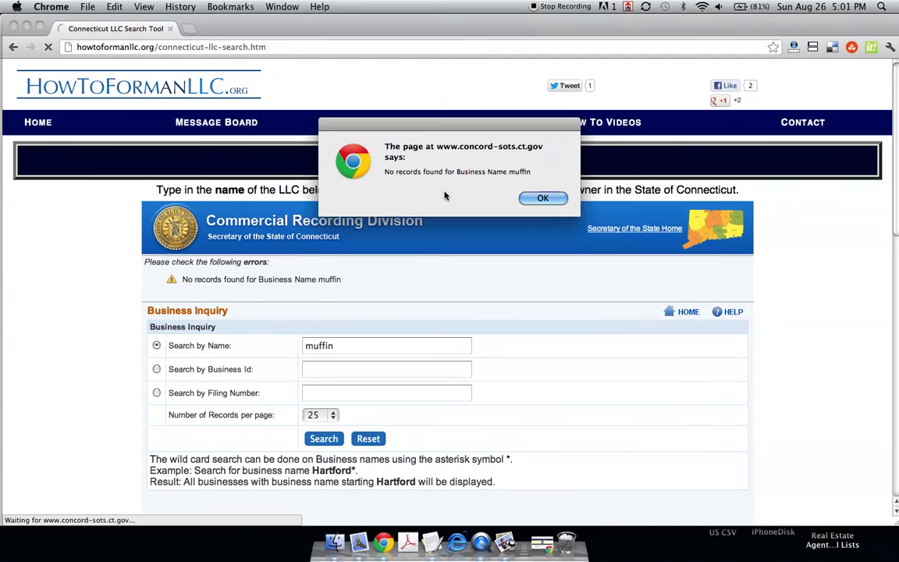
{"action": "left_click", "coordinate": [544, 197]}
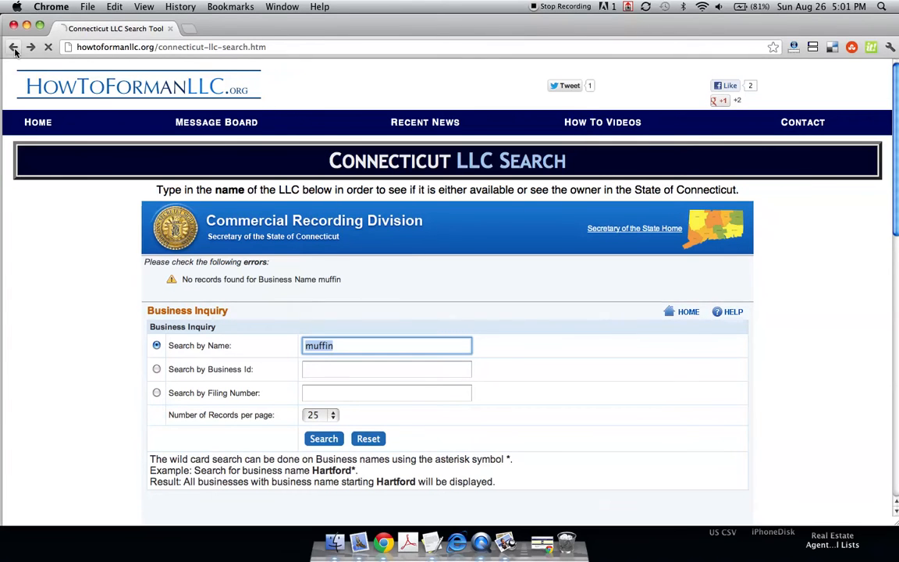
- Go back to the Connecticut guide and open the Articles of Organization PDF
{"action": "left_click", "coordinate": [13, 47]}
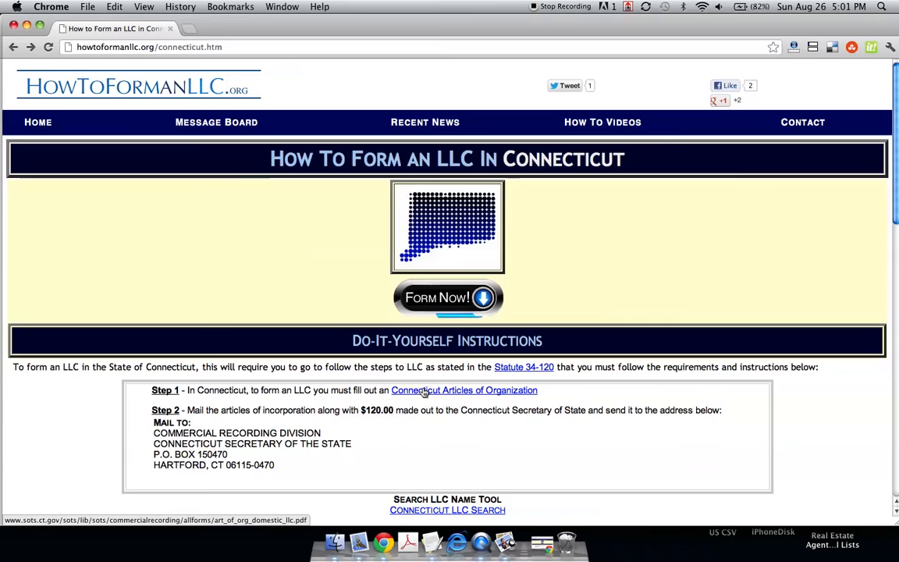
{"action": "left_click", "coordinate": [463, 390]}
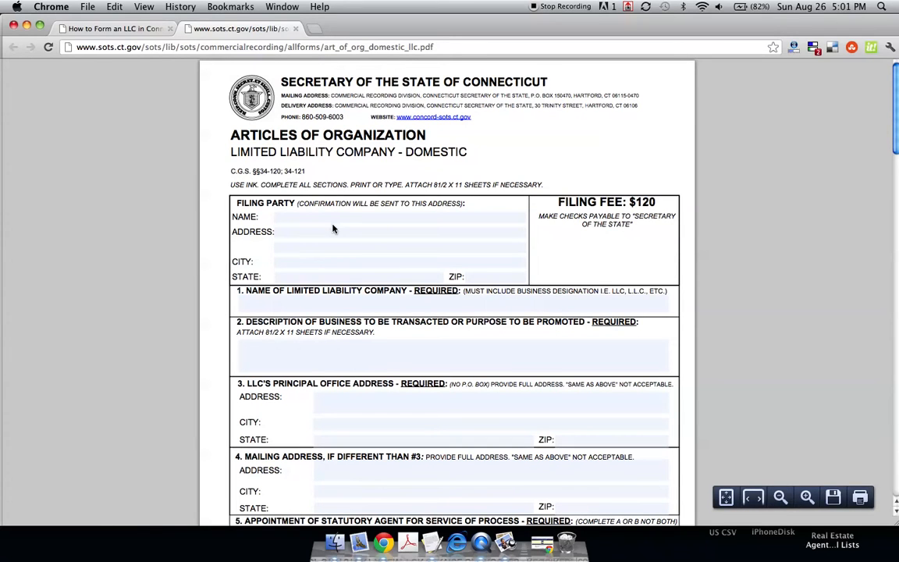
{"action": "mouse_move", "coordinate": [317, 181]}
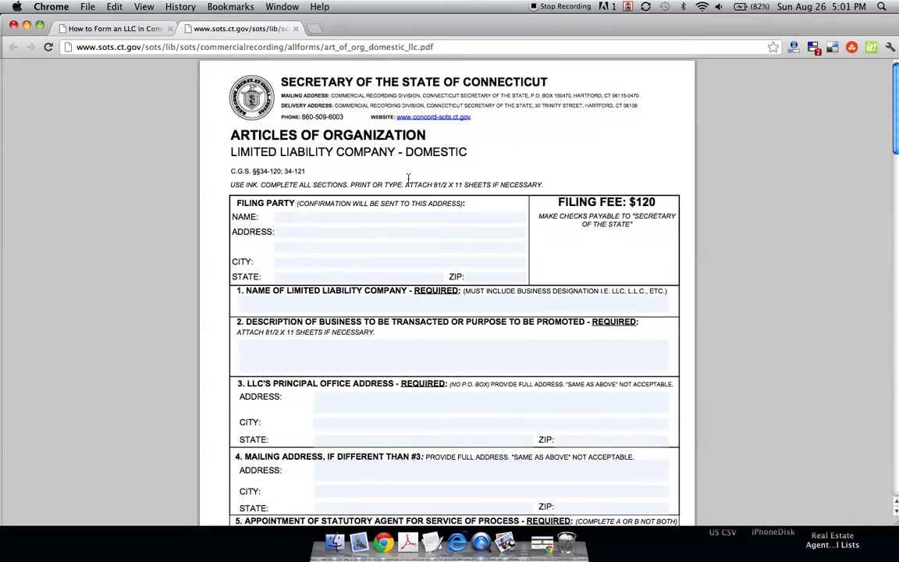
{"action": "mouse_move", "coordinate": [541, 206]}
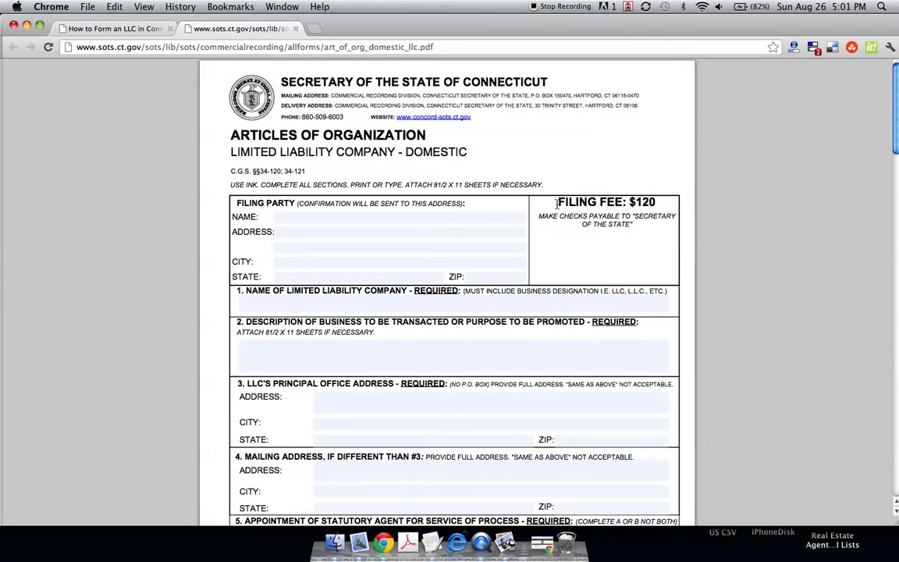
{"action": "mouse_move", "coordinate": [310, 261]}
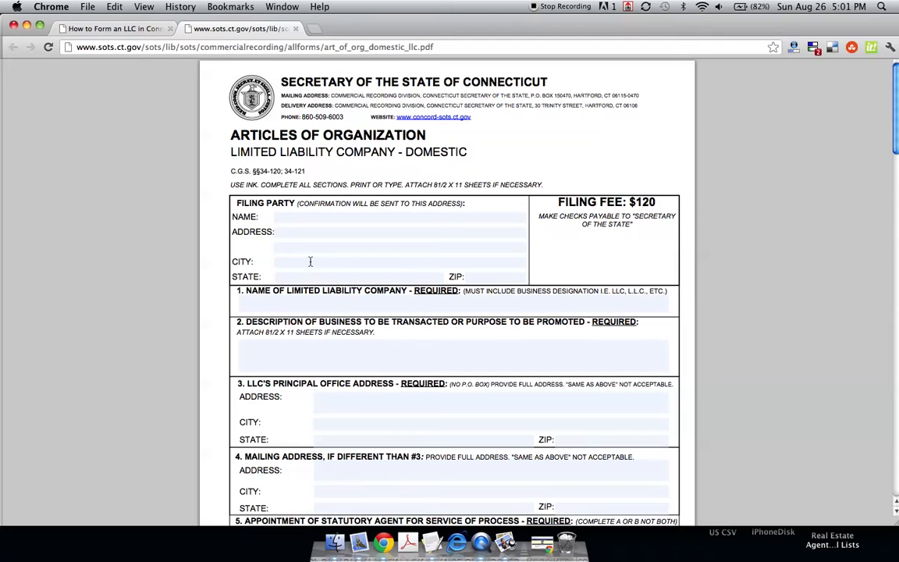
{"action": "mouse_move", "coordinate": [220, 243]}
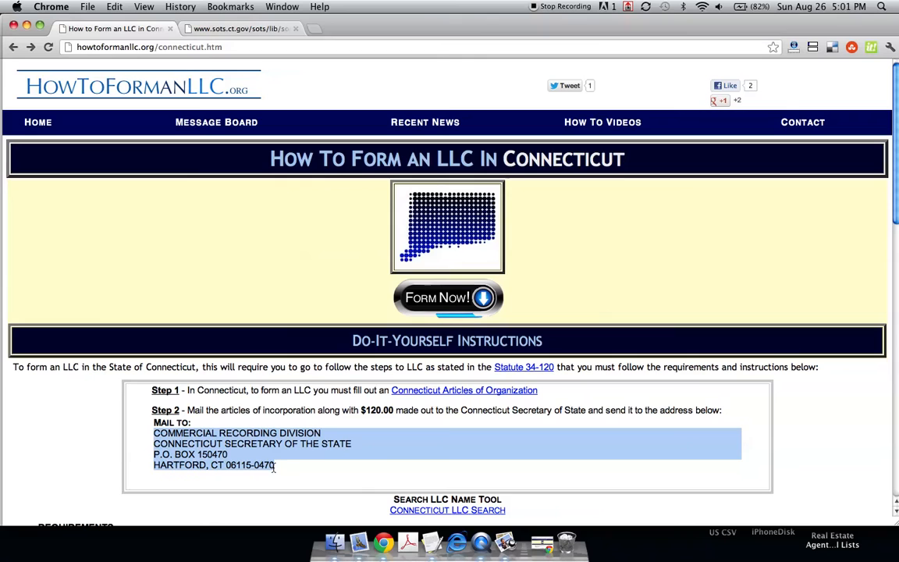
{"action": "mouse_move", "coordinate": [267, 87]}
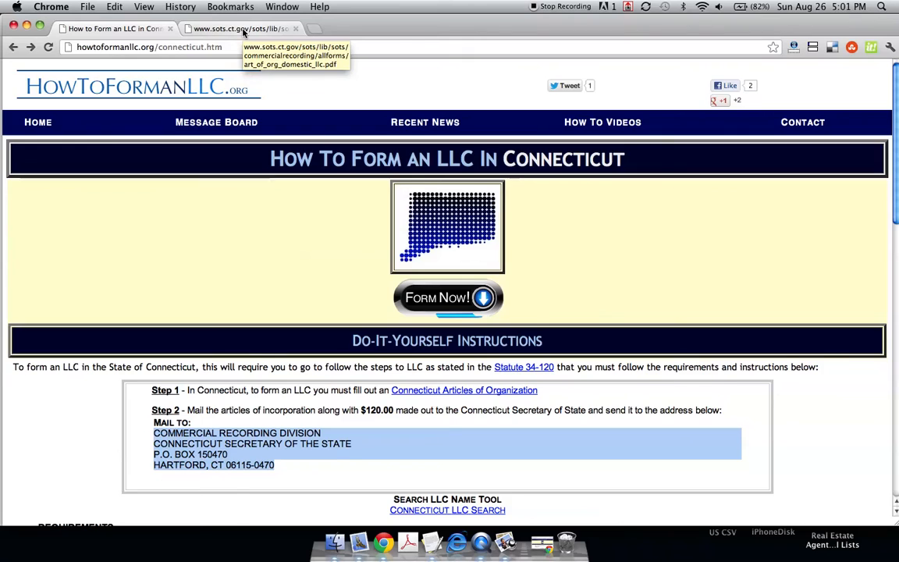
{"action": "left_click", "coordinate": [242, 28]}
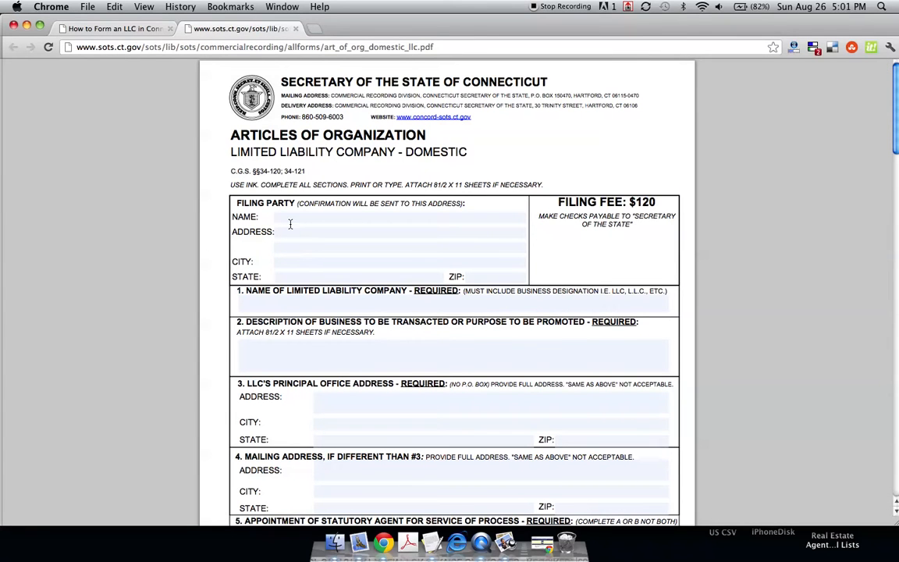
- Read page 1 of the Articles of Organization, sections 1–5, into page 2
{"action": "scroll", "scroll_direction": "down", "scroll_amount": 3}
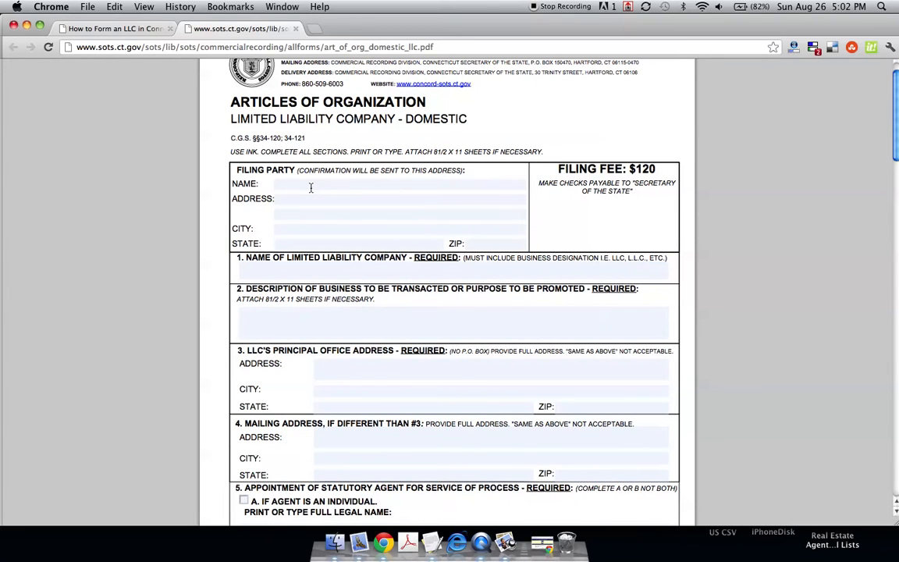
{"action": "scroll", "scroll_direction": "down", "scroll_amount": 3}
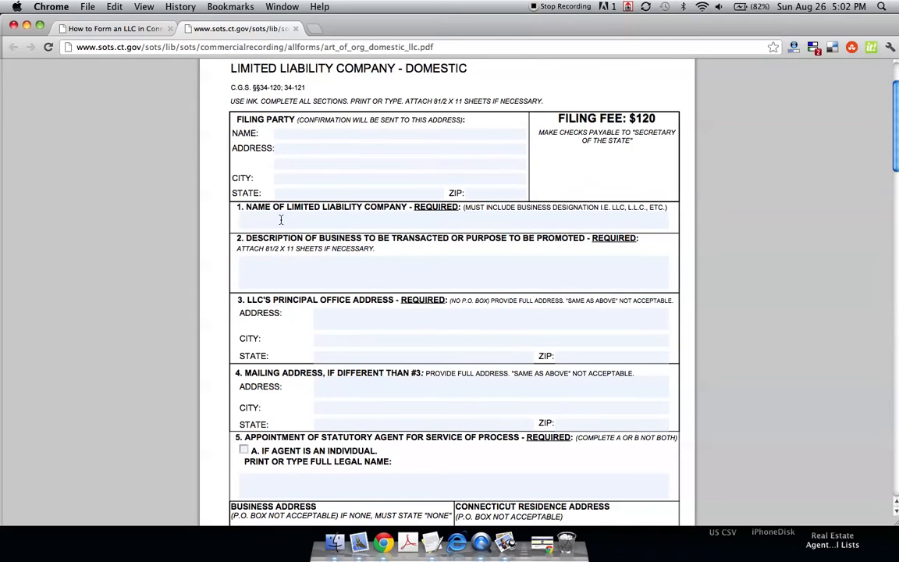
{"action": "mouse_move", "coordinate": [346, 220]}
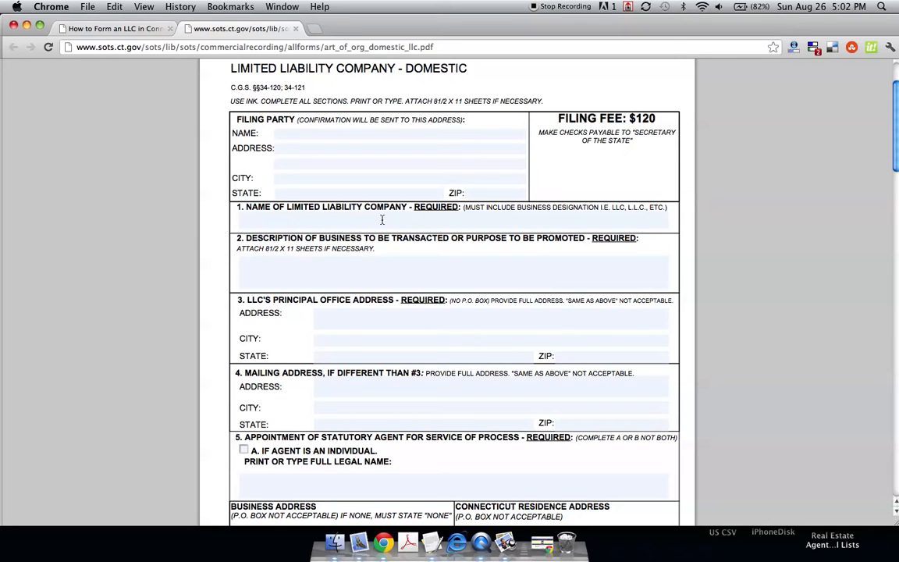
{"action": "scroll", "scroll_direction": "down", "scroll_amount": 3}
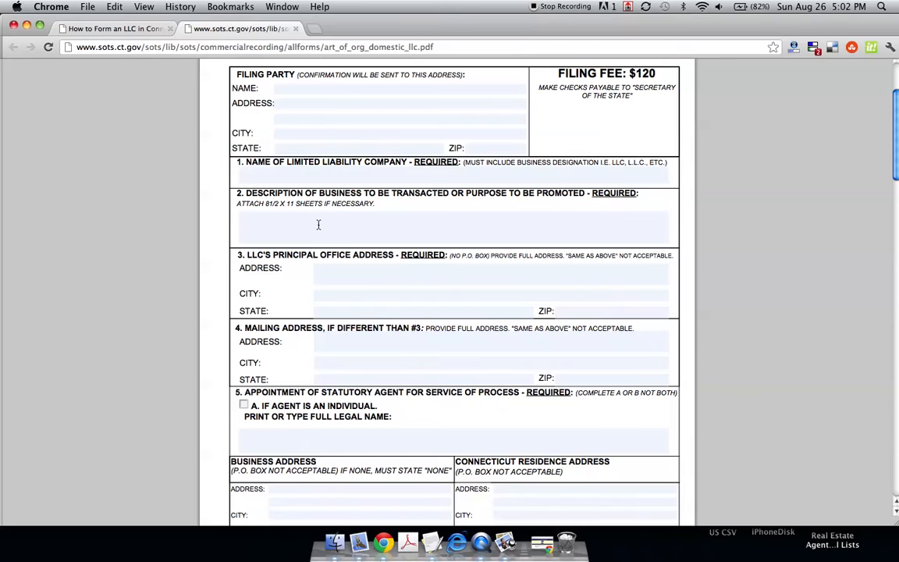
{"action": "mouse_move", "coordinate": [238, 223]}
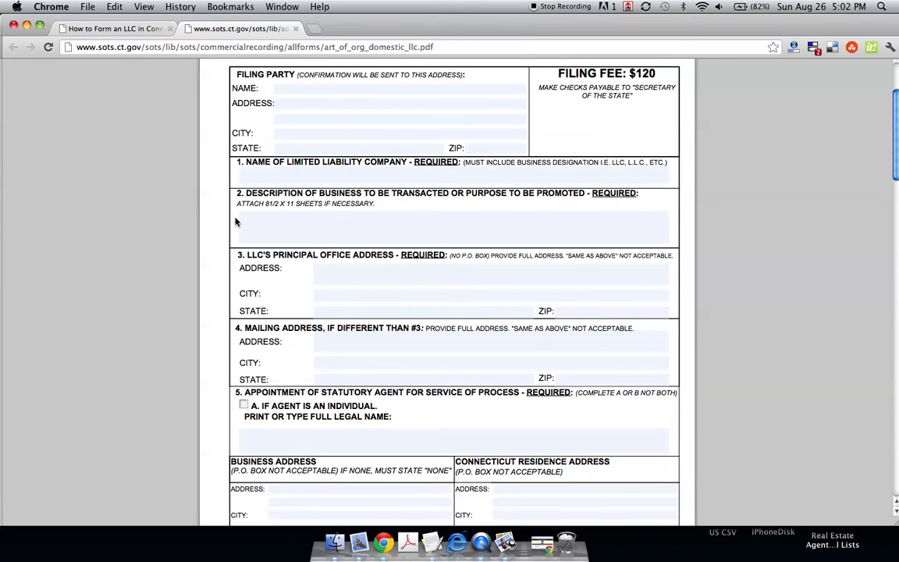
{"action": "scroll", "scroll_direction": "down", "scroll_amount": 3}
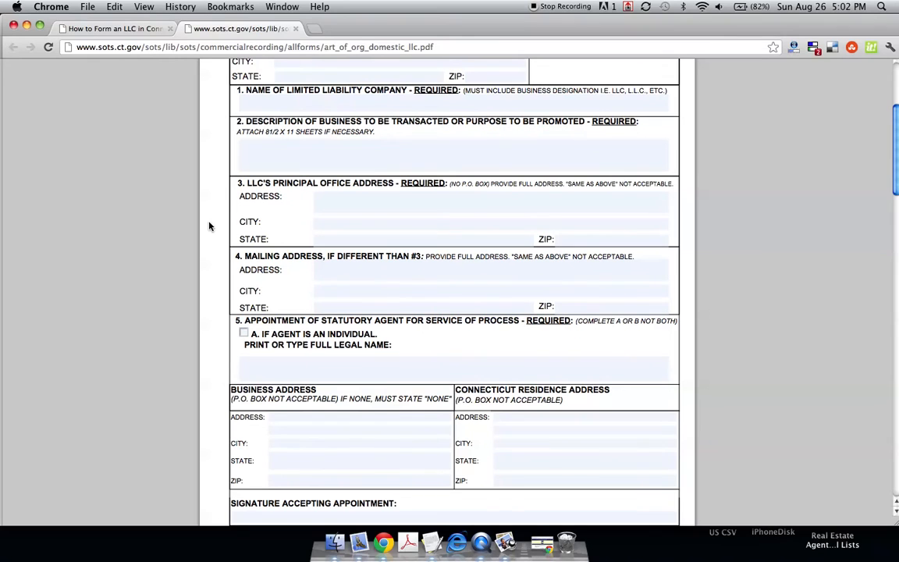
{"action": "mouse_move", "coordinate": [336, 152]}
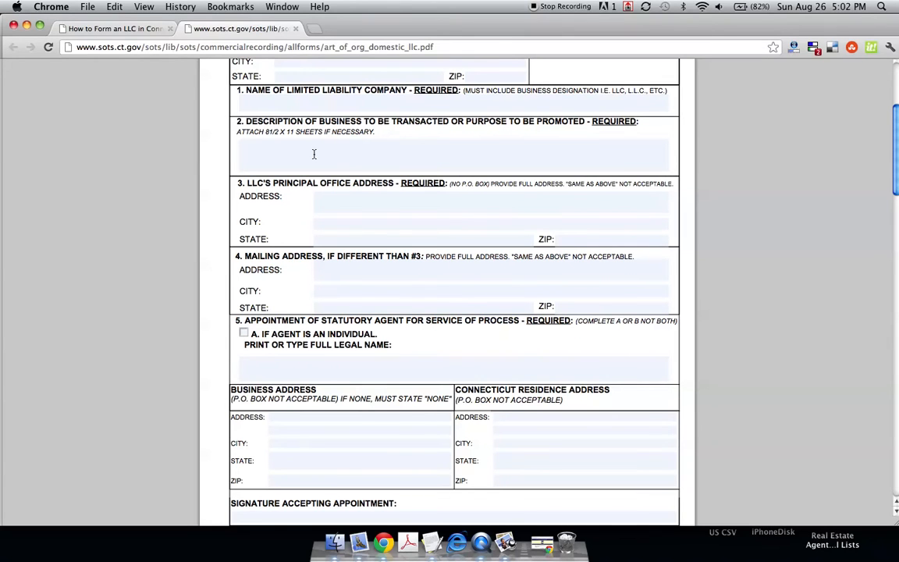
{"action": "mouse_move", "coordinate": [346, 195]}
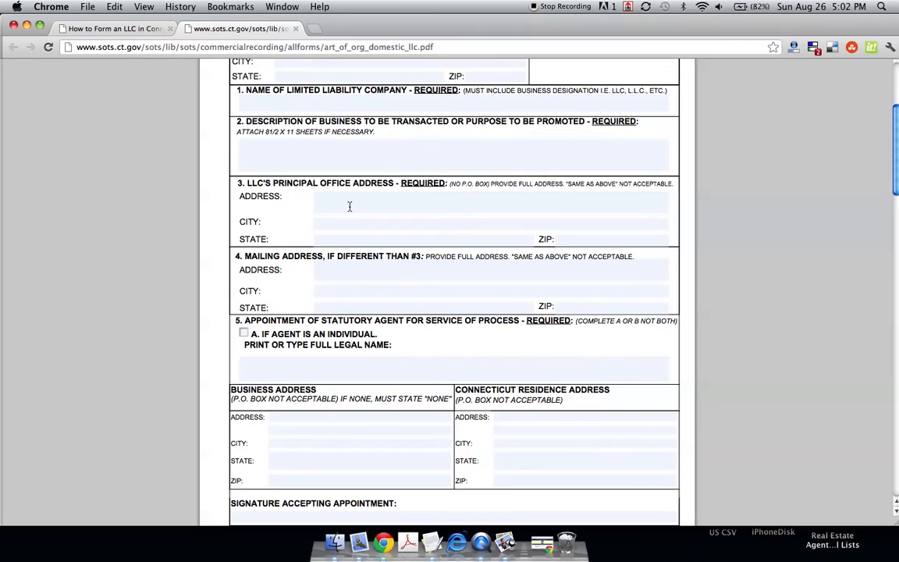
{"action": "scroll", "scroll_direction": "down", "scroll_amount": 3}
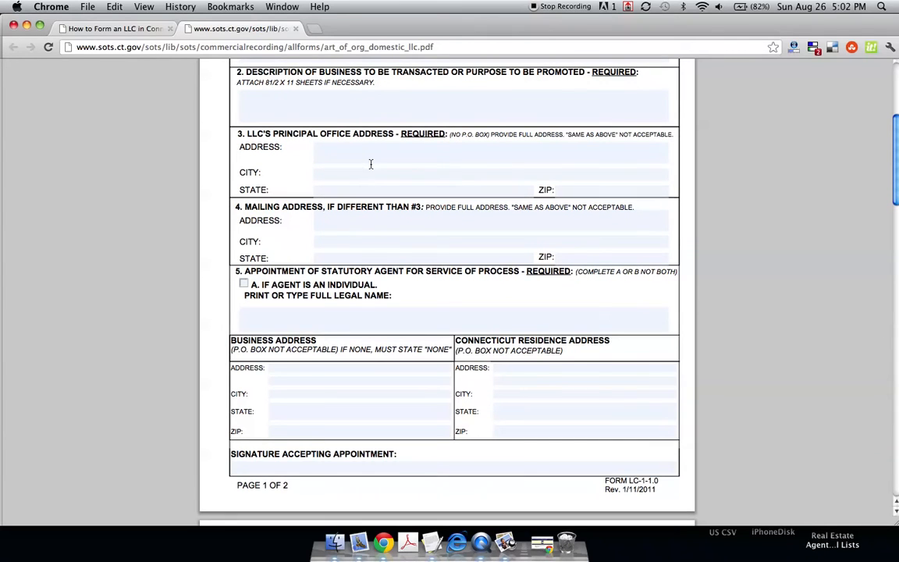
{"action": "mouse_move", "coordinate": [341, 227]}
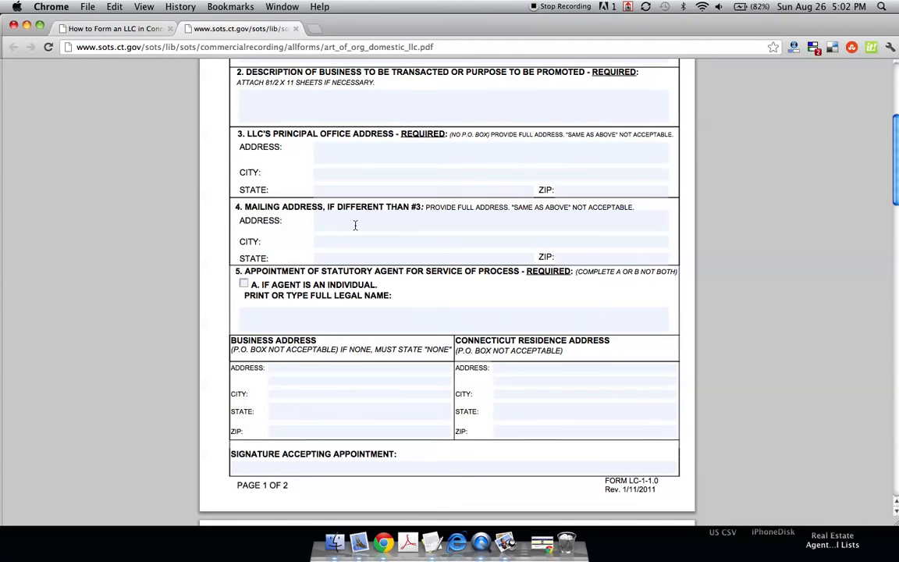
{"action": "scroll", "scroll_direction": "down", "scroll_amount": 3}
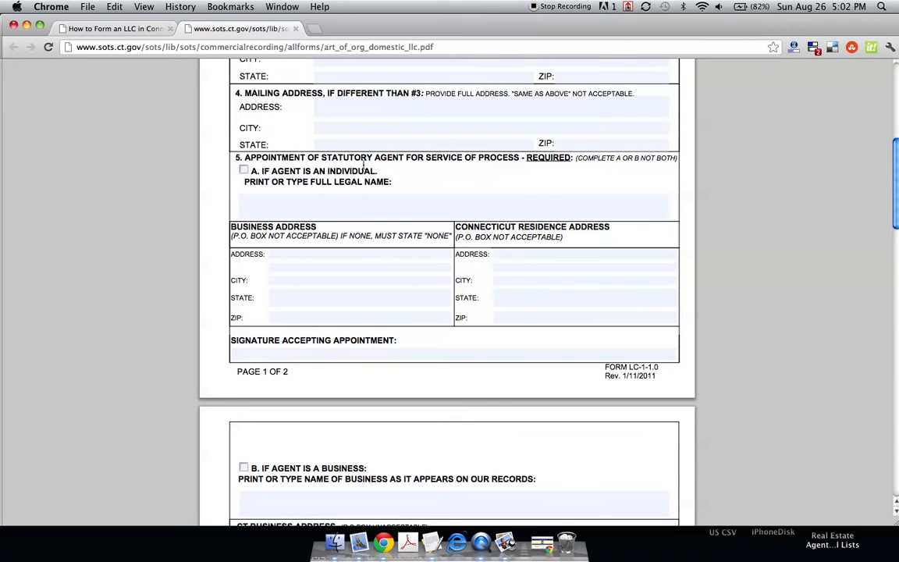
- Review the agent and manager sections of page 2 through to its end
{"action": "scroll", "scroll_direction": "down", "scroll_amount": 3}
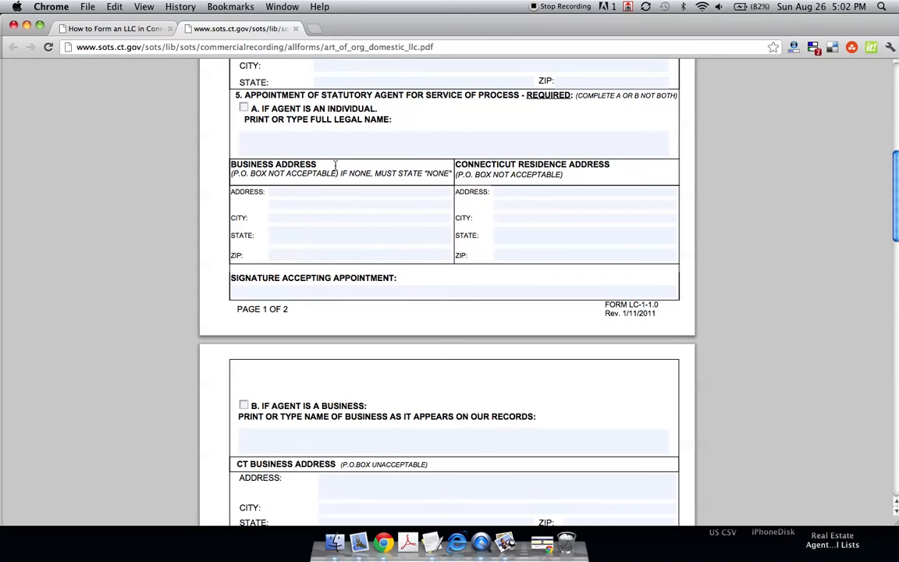
{"action": "mouse_move", "coordinate": [339, 155]}
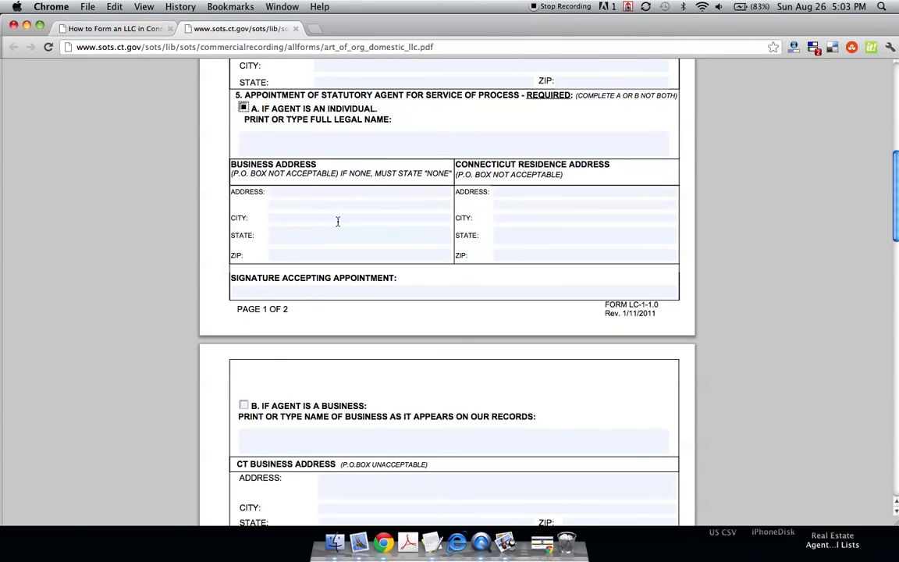
{"action": "scroll", "scroll_direction": "up", "scroll_amount": 3}
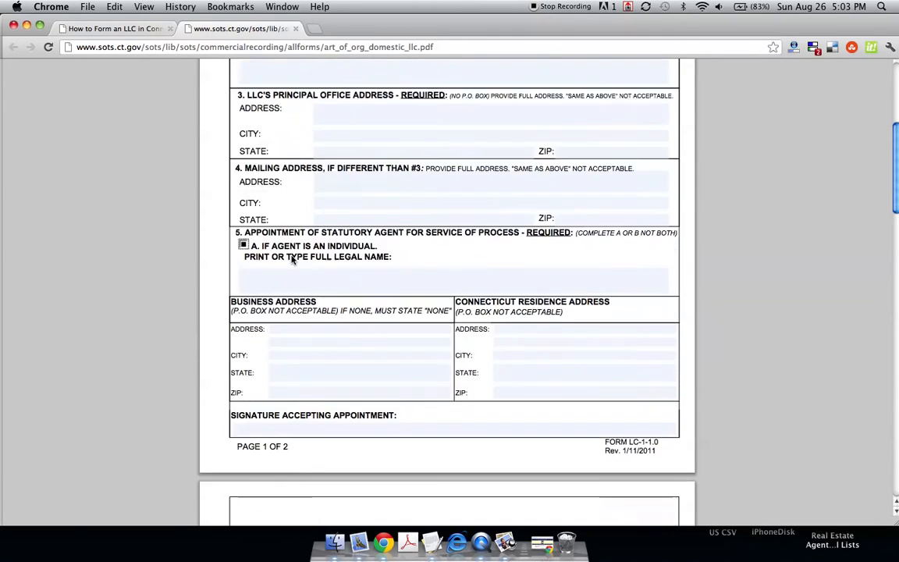
{"action": "scroll", "scroll_direction": "down", "scroll_amount": 3}
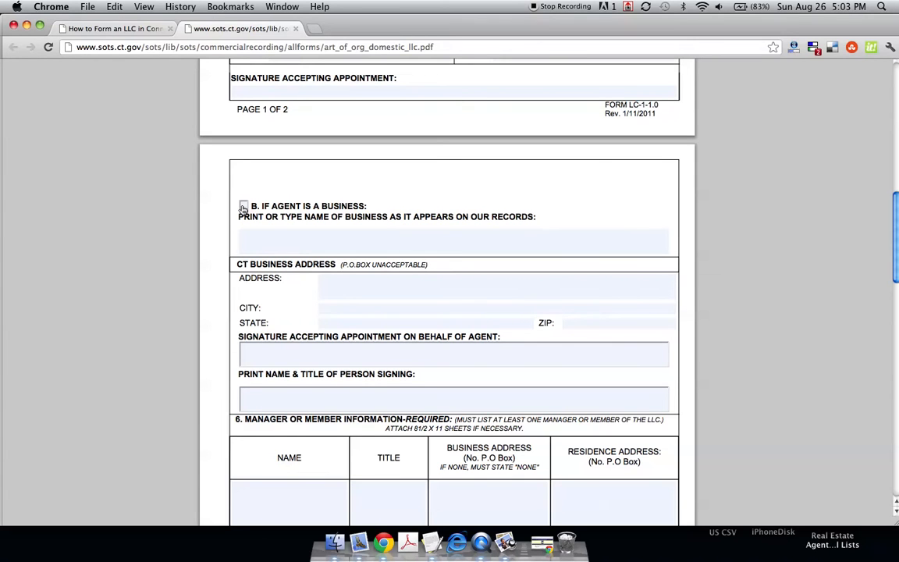
{"action": "scroll", "scroll_direction": "down", "scroll_amount": 3}
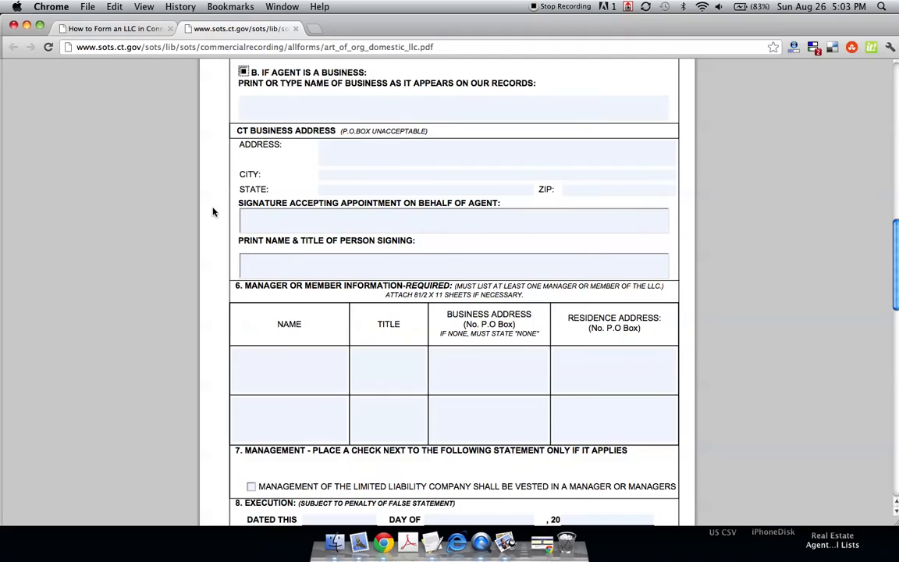
{"action": "scroll", "scroll_direction": "down", "scroll_amount": 3}
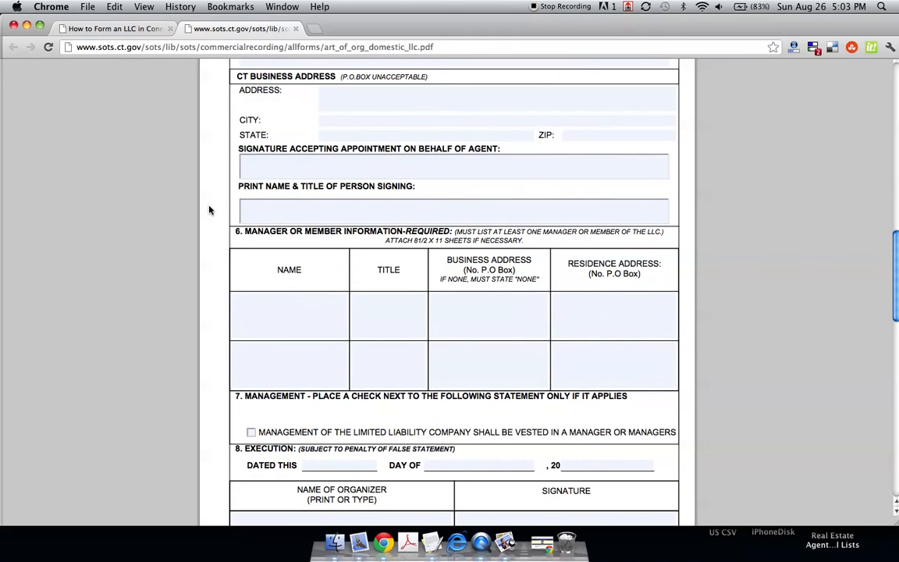
{"action": "scroll", "scroll_direction": "down", "scroll_amount": 3}
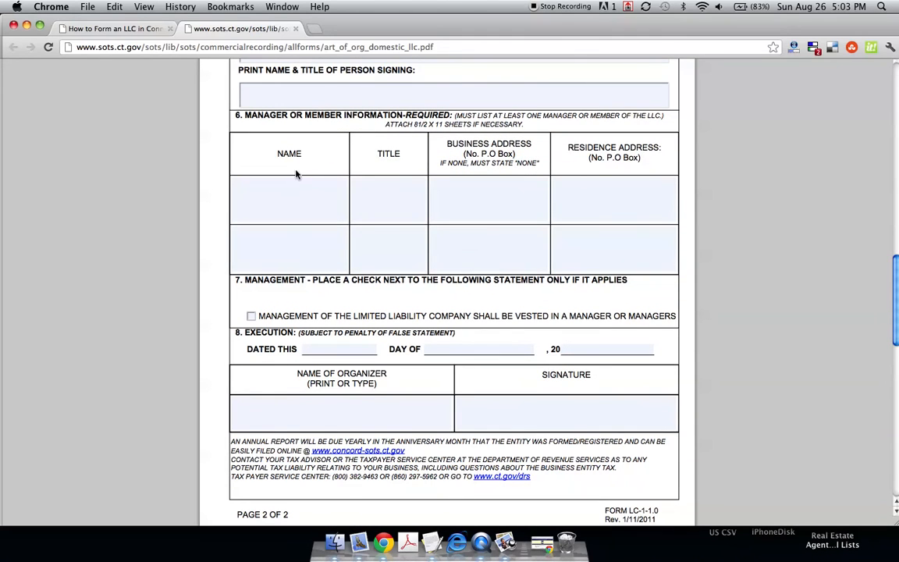
{"action": "mouse_move", "coordinate": [349, 120]}
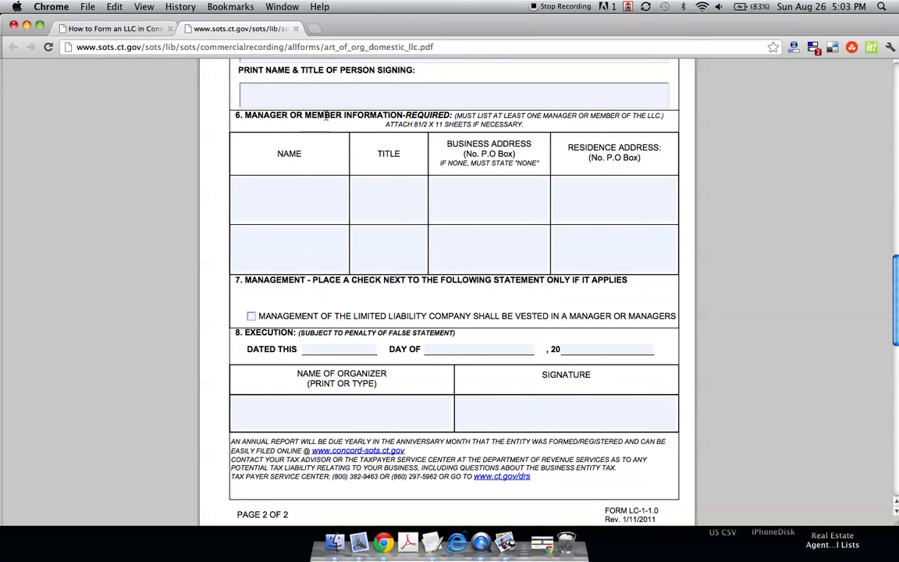
{"action": "mouse_move", "coordinate": [293, 193]}
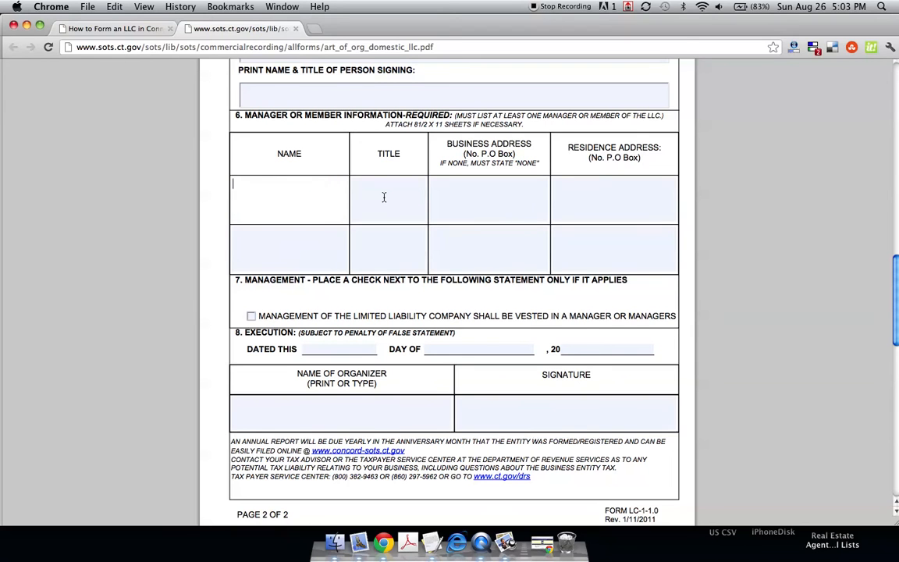
{"action": "scroll", "scroll_direction": "down", "scroll_amount": 3}
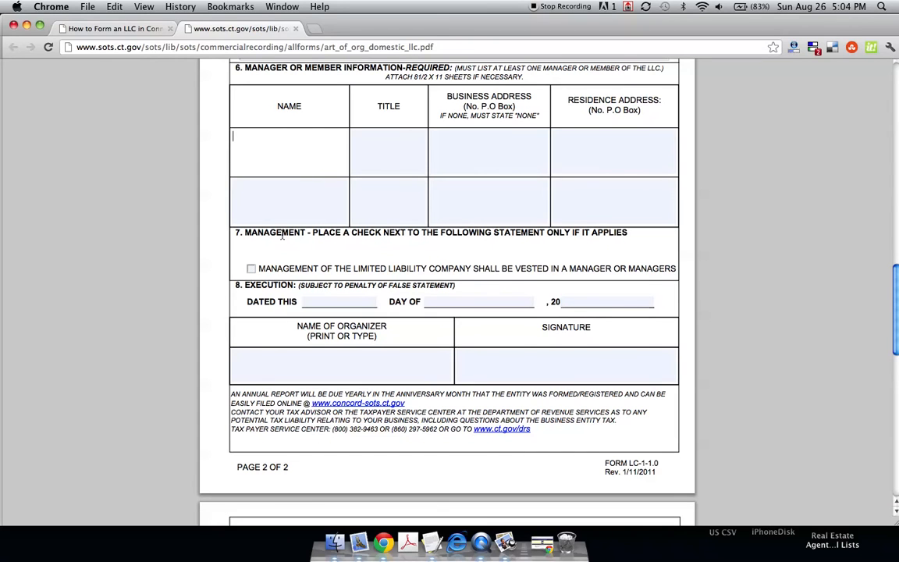
{"action": "mouse_move", "coordinate": [422, 247]}
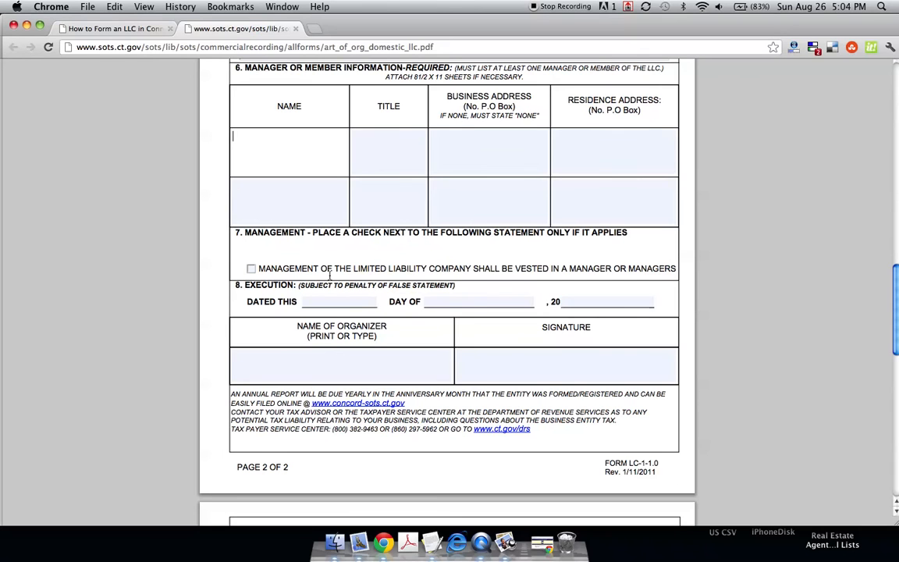
{"action": "mouse_move", "coordinate": [495, 271]}
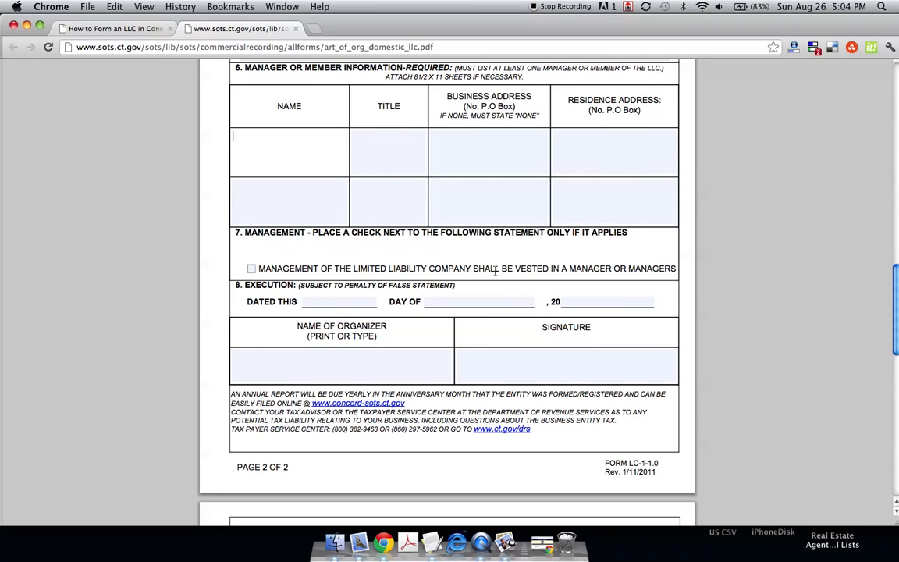
{"action": "mouse_move", "coordinate": [453, 266]}
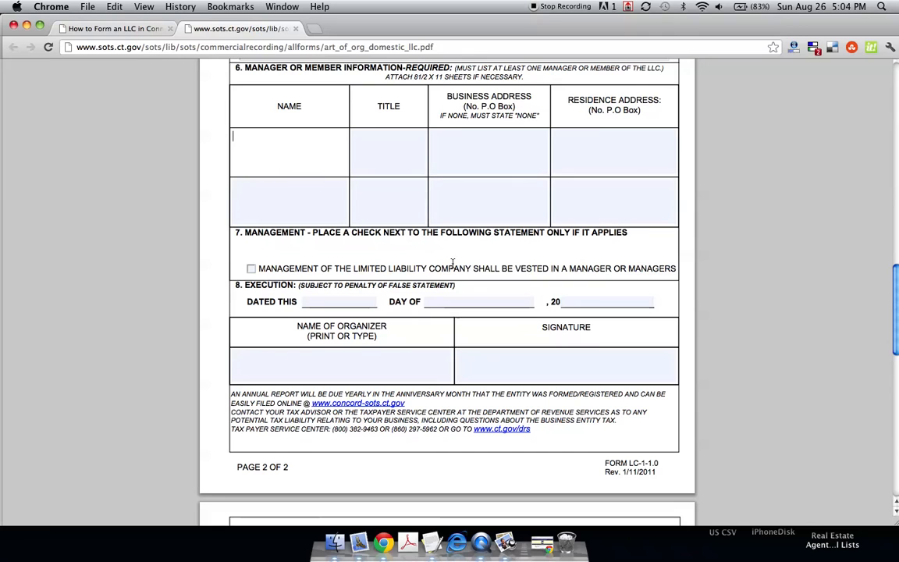
- Scroll past sections 7 and 8 and the page 2 footer to the instructions page
{"action": "scroll", "scroll_direction": "down", "scroll_amount": 3}
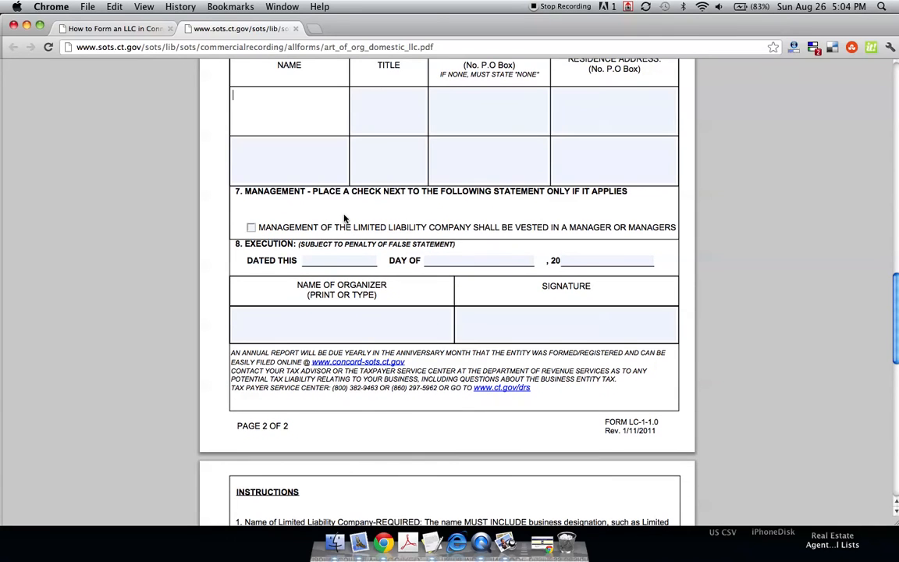
{"action": "mouse_move", "coordinate": [283, 221]}
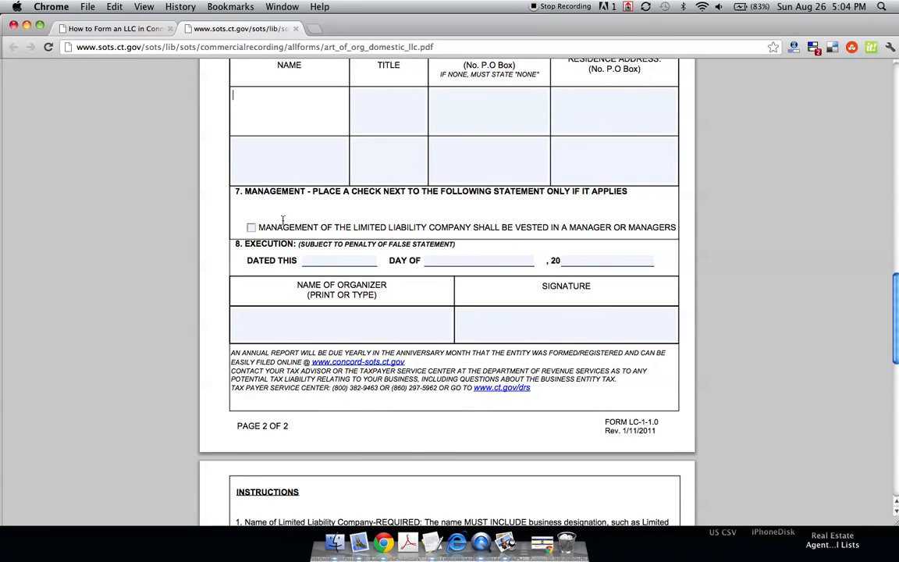
{"action": "mouse_move", "coordinate": [288, 215]}
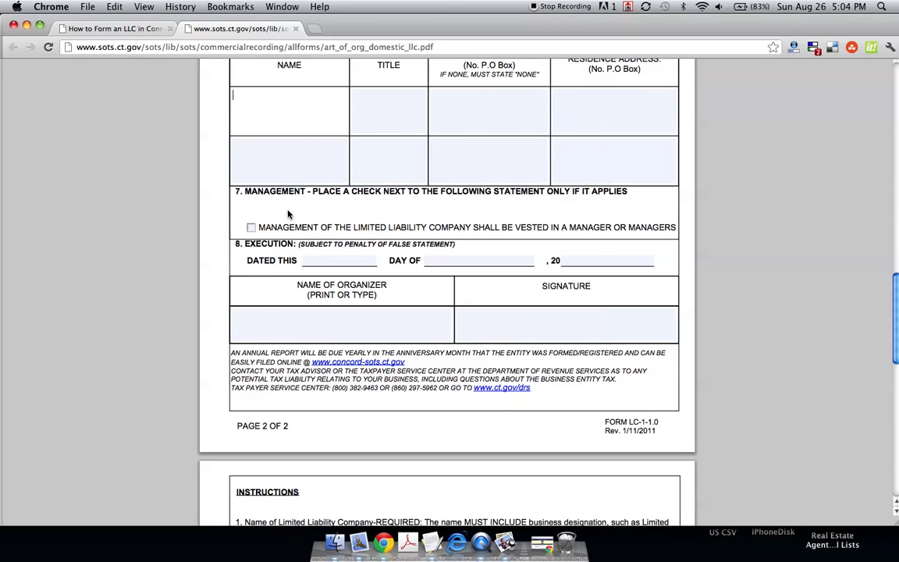
{"action": "scroll", "scroll_direction": "down", "scroll_amount": 3}
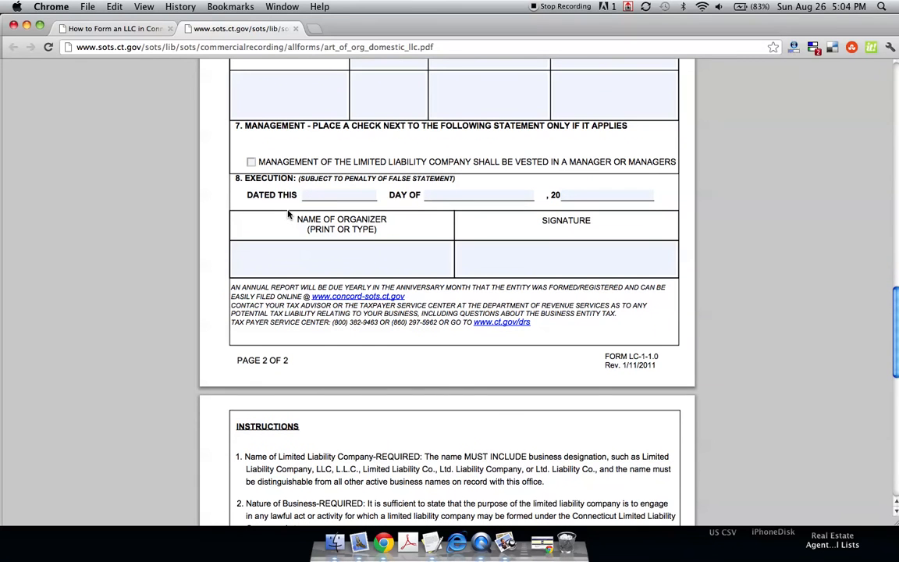
{"action": "mouse_move", "coordinate": [320, 175]}
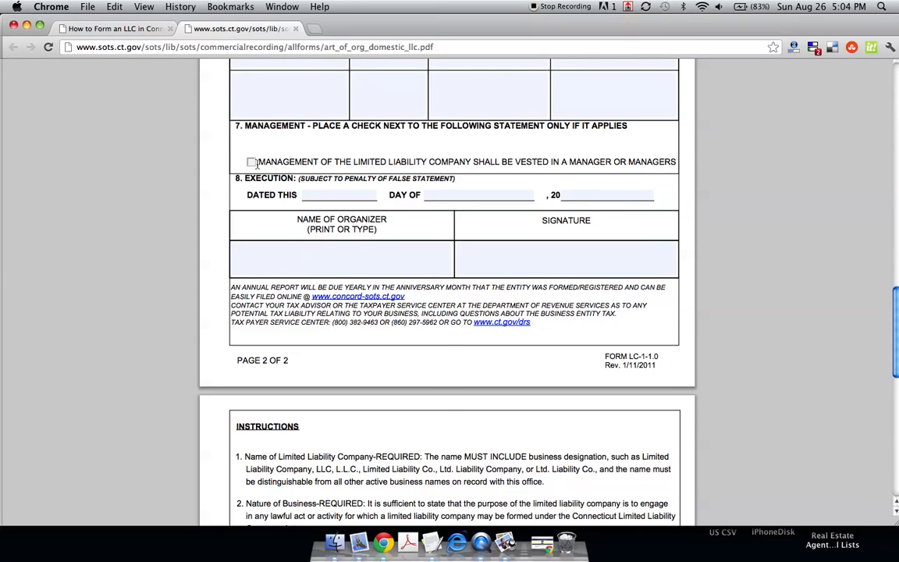
{"action": "mouse_move", "coordinate": [284, 213]}
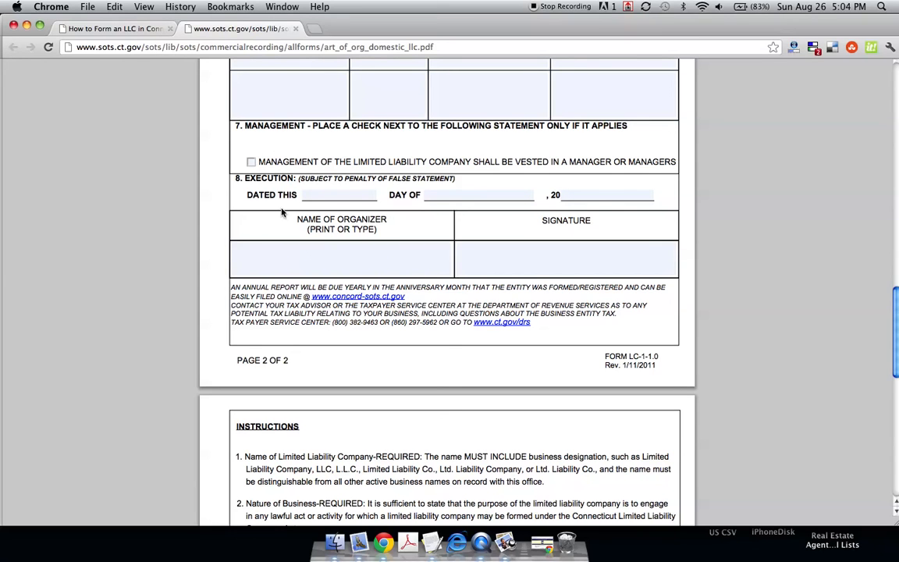
{"action": "mouse_move", "coordinate": [276, 204]}
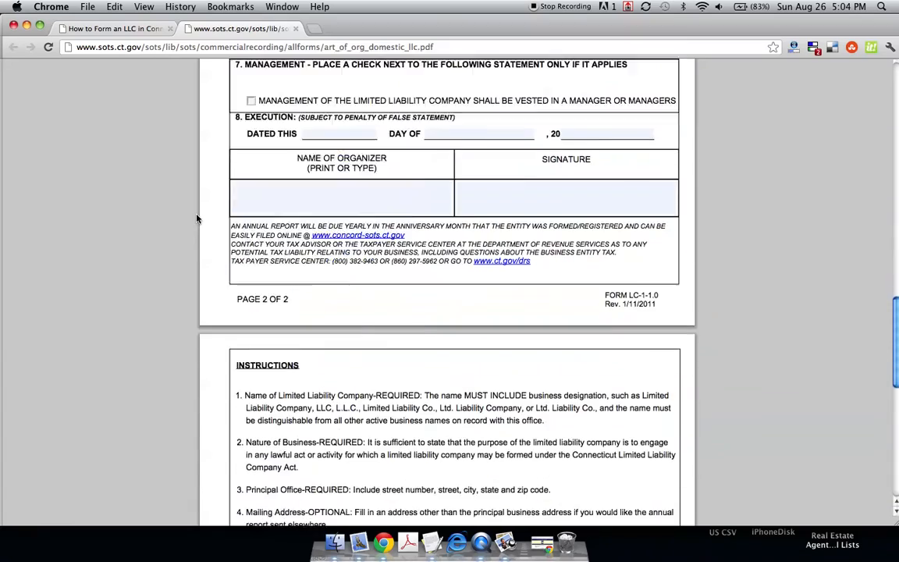
- Skim the filing instructions page and switch back to the howtoformanllc.org tab
{"action": "scroll", "scroll_direction": "down", "scroll_amount": 3}
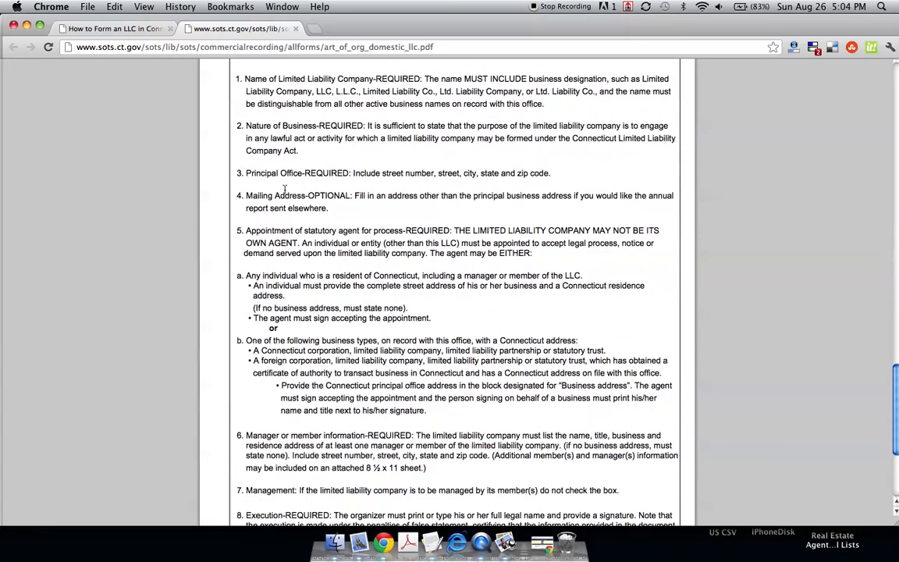
{"action": "scroll", "scroll_direction": "down", "scroll_amount": 3}
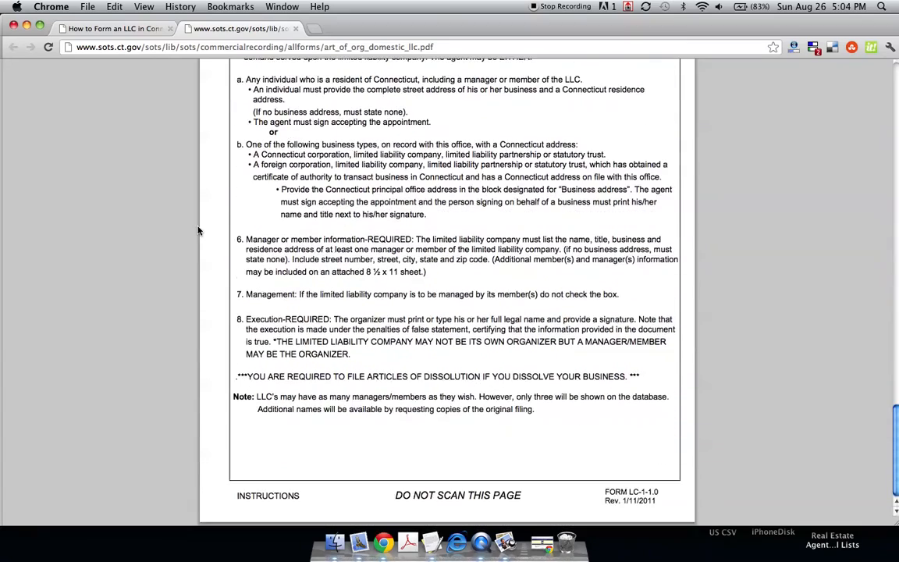
{"action": "scroll", "scroll_direction": "up", "scroll_amount": 3}
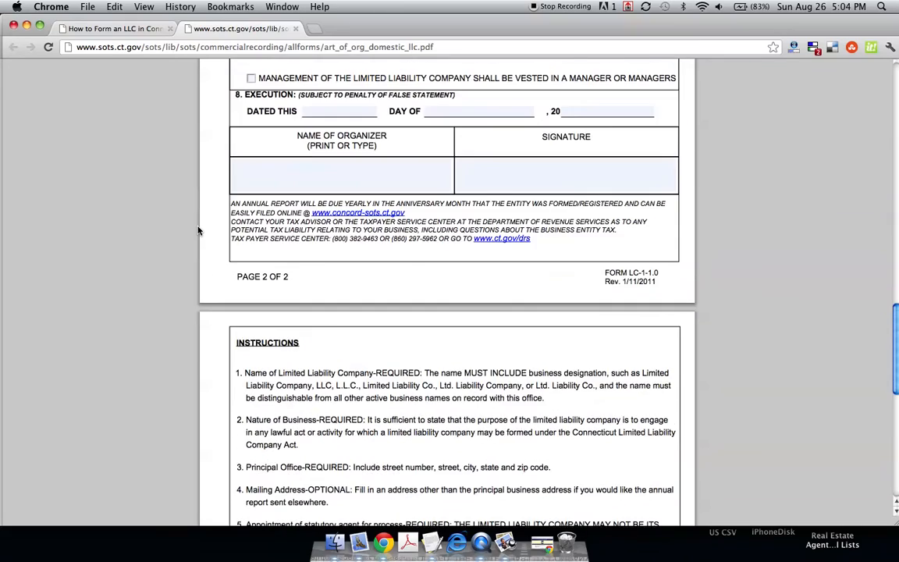
{"action": "scroll", "scroll_direction": "up", "scroll_amount": 3}
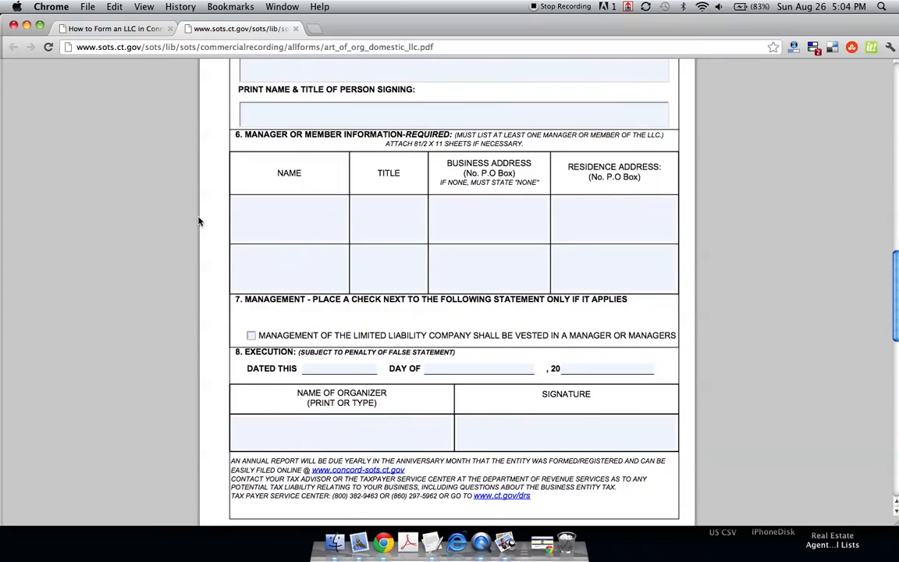
{"action": "left_click", "coordinate": [113, 28]}
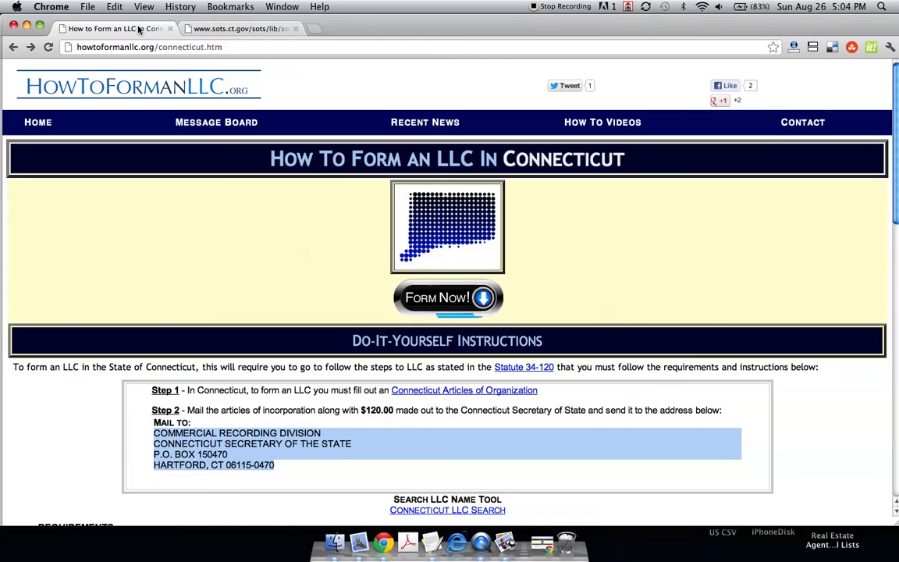
{"action": "mouse_move", "coordinate": [370, 409]}
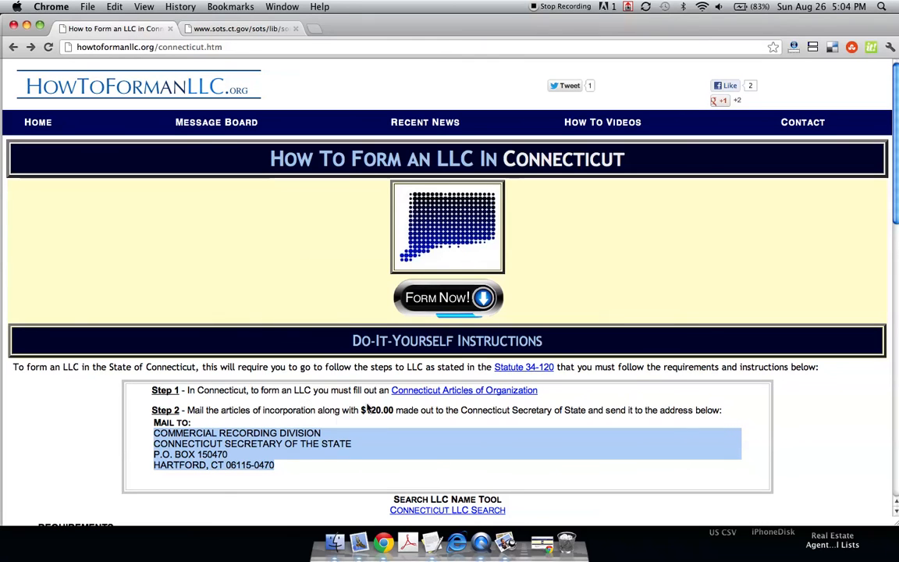
{"action": "mouse_move", "coordinate": [232, 418]}
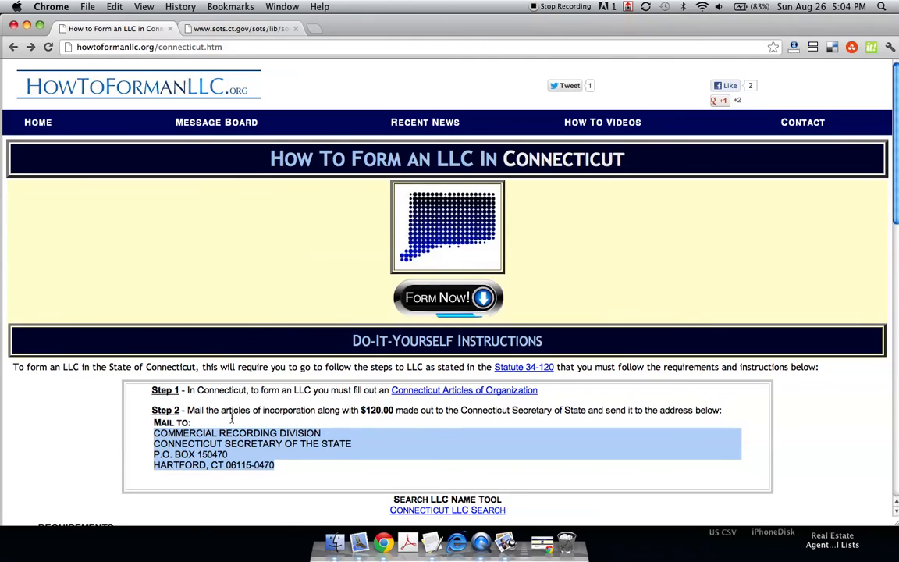
- Scroll to the Requirements list and open the IRS 'Apply for an EIN' page
{"action": "scroll", "scroll_direction": "down", "scroll_amount": 3}
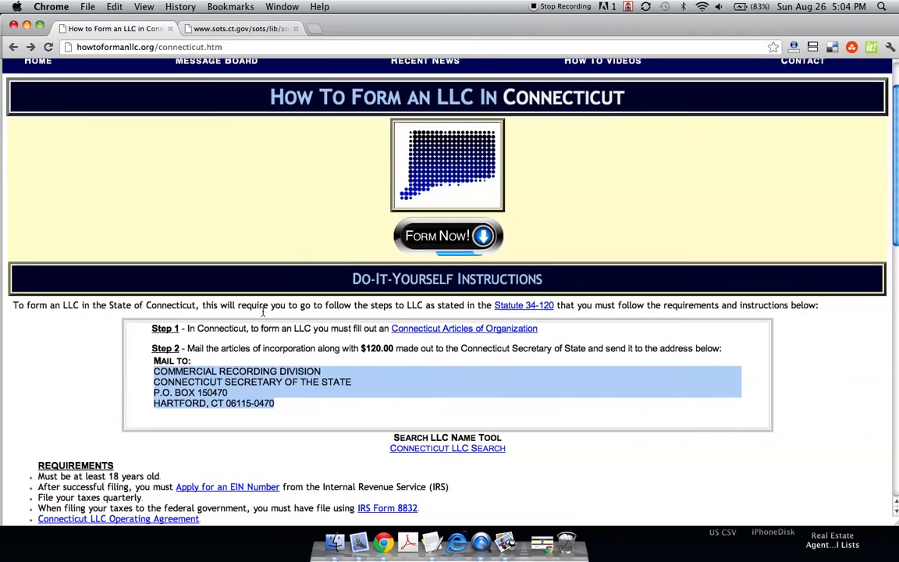
{"action": "scroll", "scroll_direction": "down", "scroll_amount": 3}
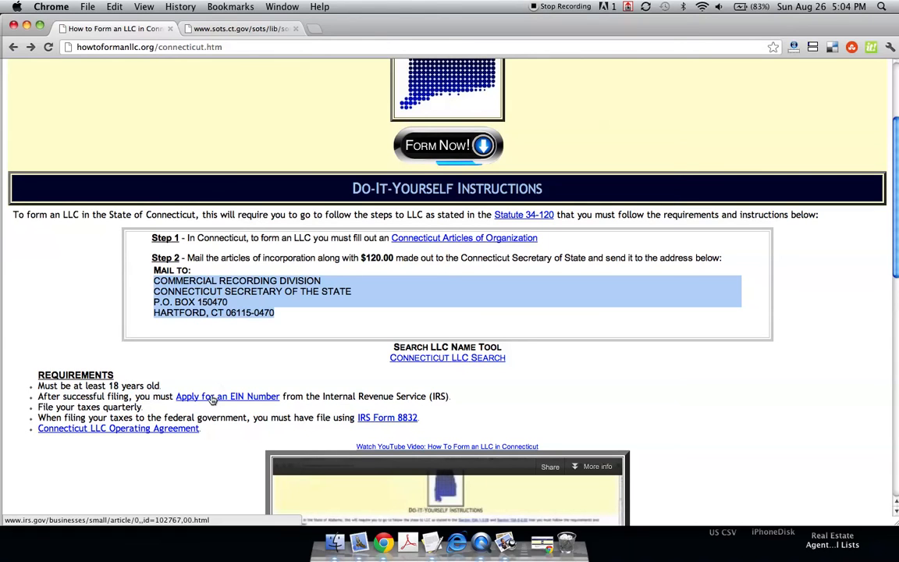
{"action": "mouse_move", "coordinate": [248, 402]}
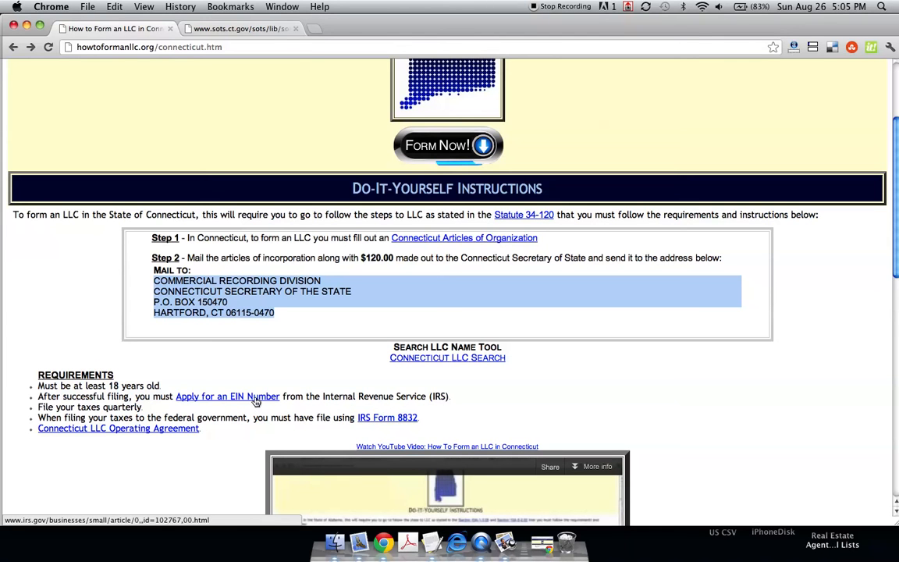
{"action": "left_click", "coordinate": [227, 396]}
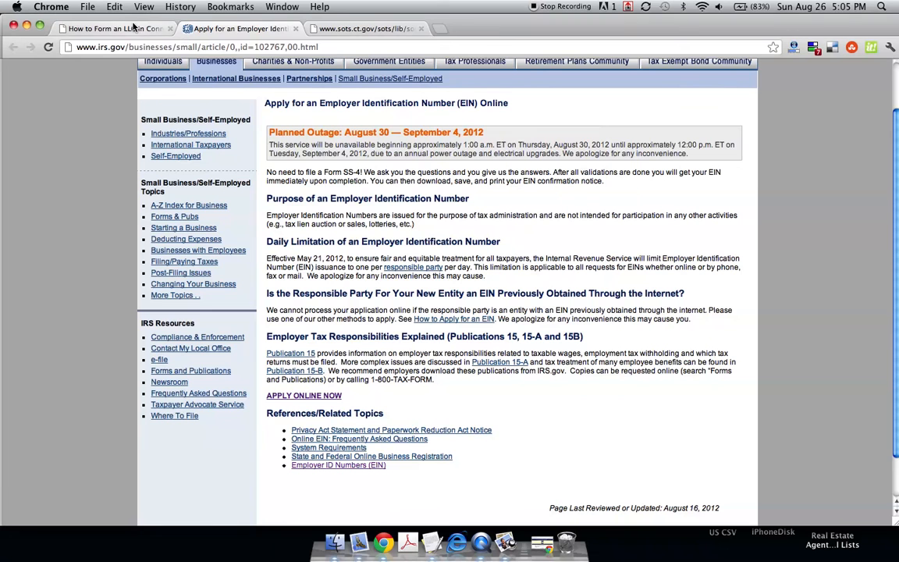
{"action": "mouse_move", "coordinate": [114, 28]}
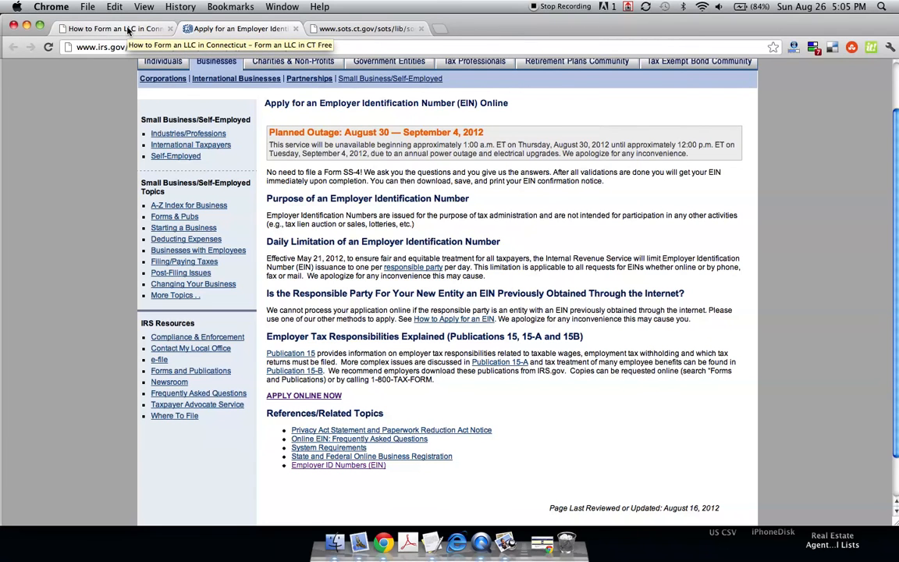
- Return to the Connecticut LLC guide tab and scroll back to its top
{"action": "left_click", "coordinate": [113, 29]}
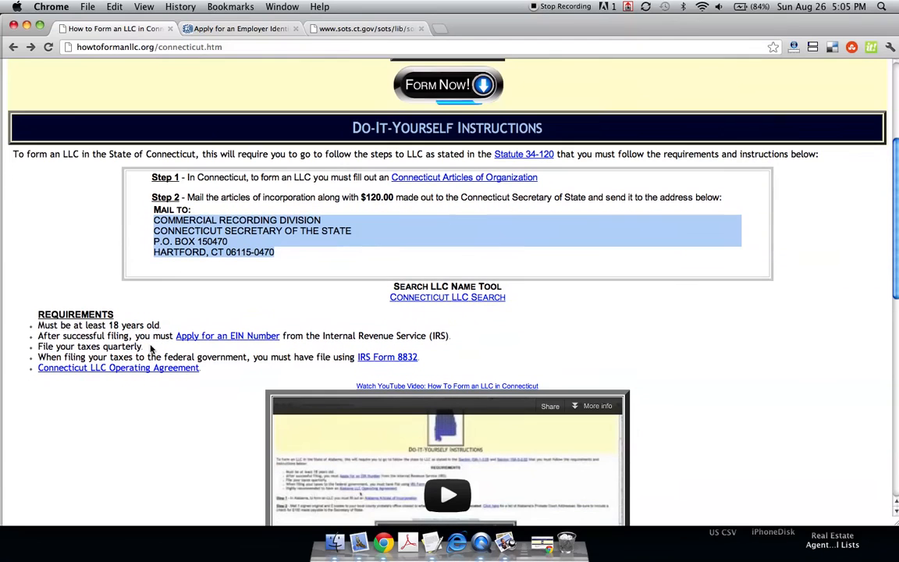
{"action": "mouse_move", "coordinate": [119, 368]}
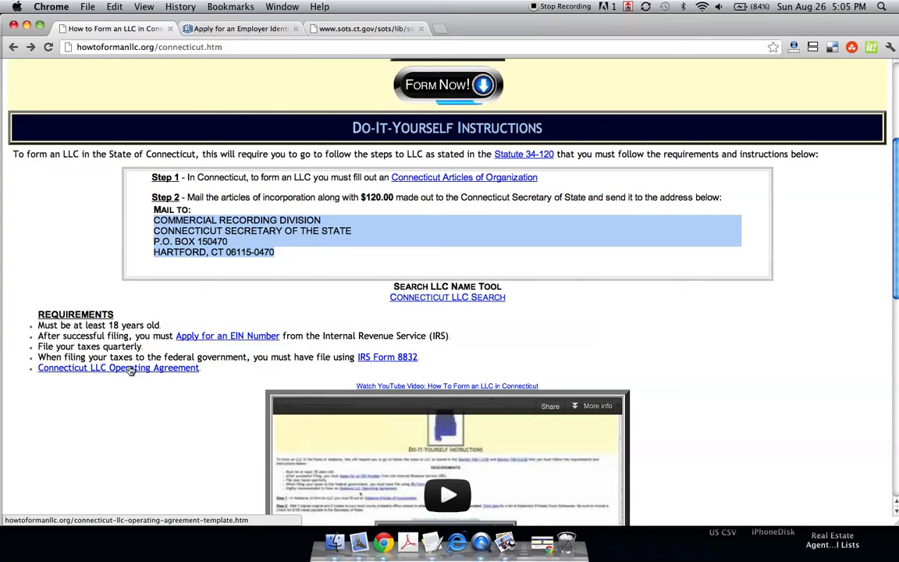
{"action": "mouse_move", "coordinate": [240, 312]}
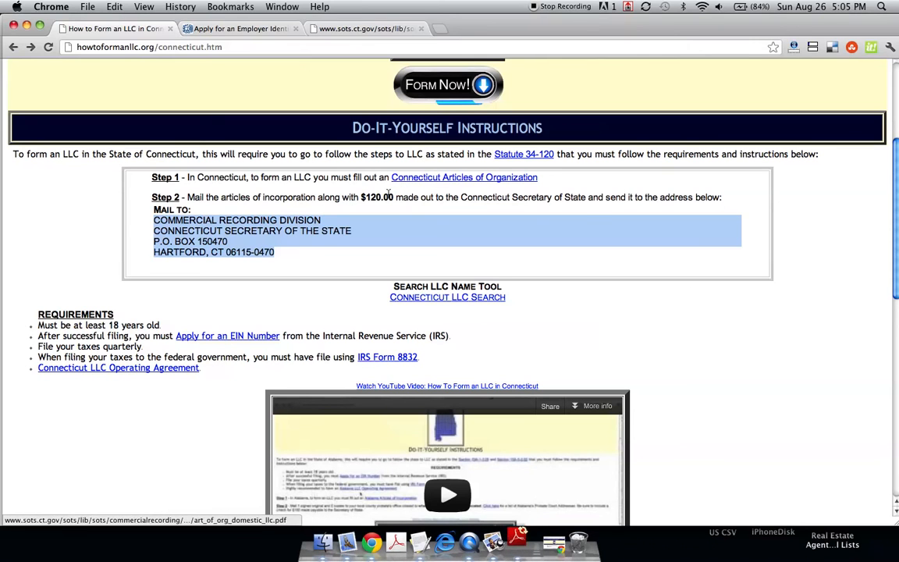
{"action": "mouse_move", "coordinate": [517, 380]}
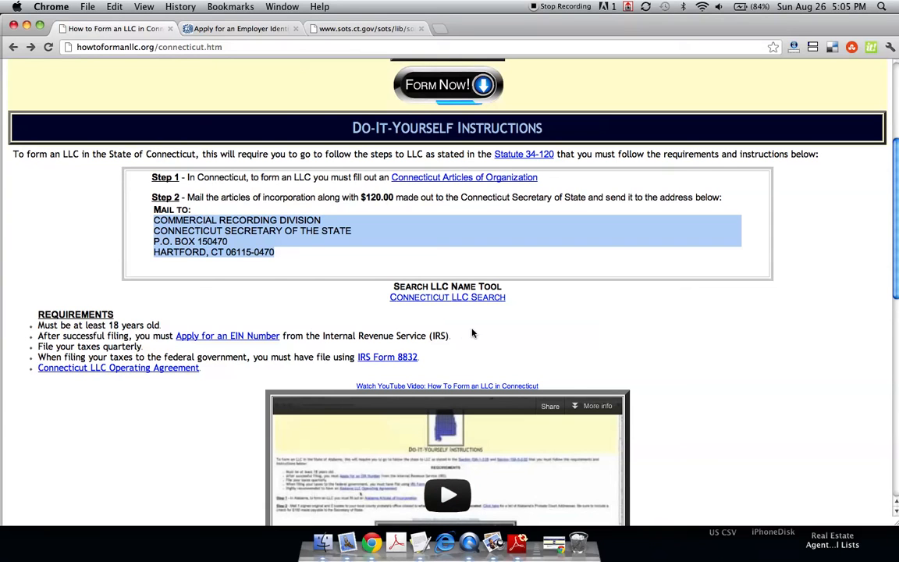
{"action": "mouse_move", "coordinate": [154, 372]}
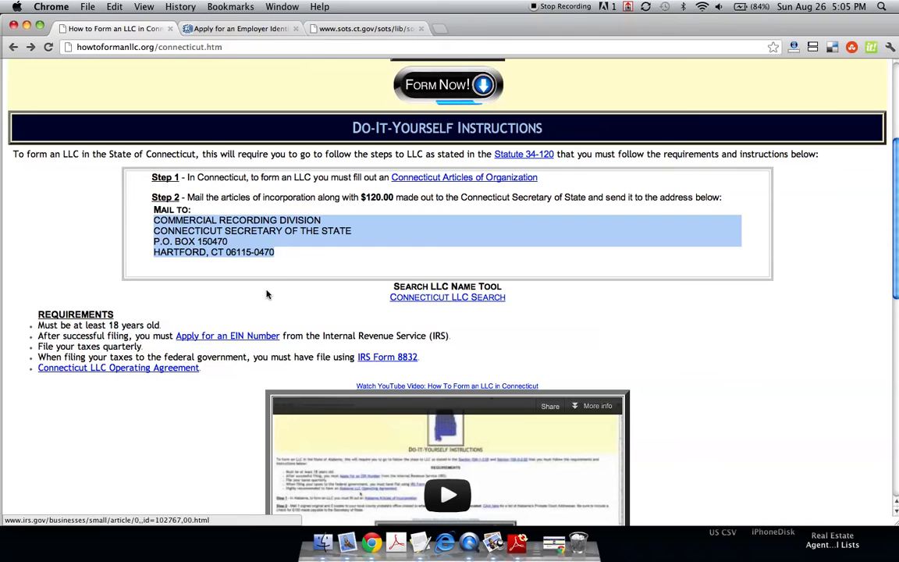
{"action": "mouse_move", "coordinate": [309, 212]}
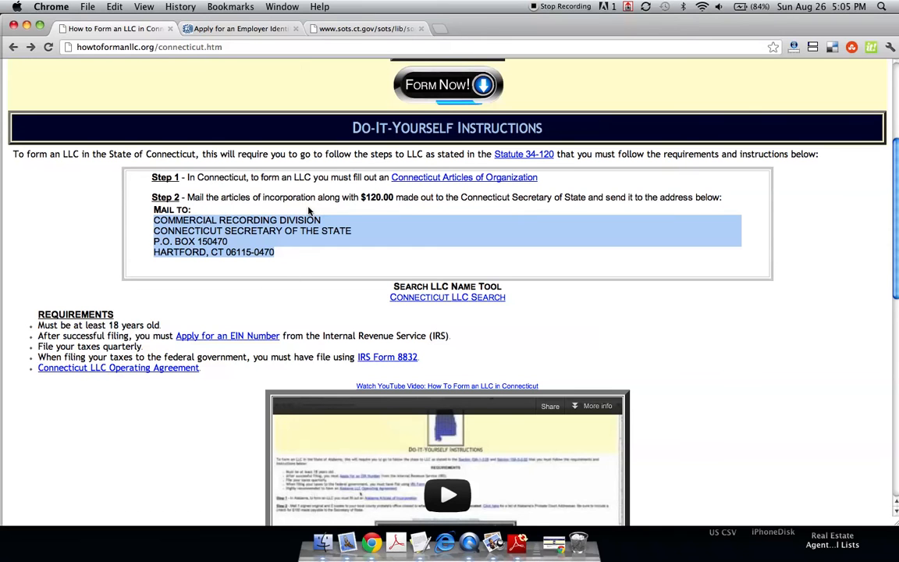
{"action": "scroll", "scroll_direction": "up", "scroll_amount": 3}
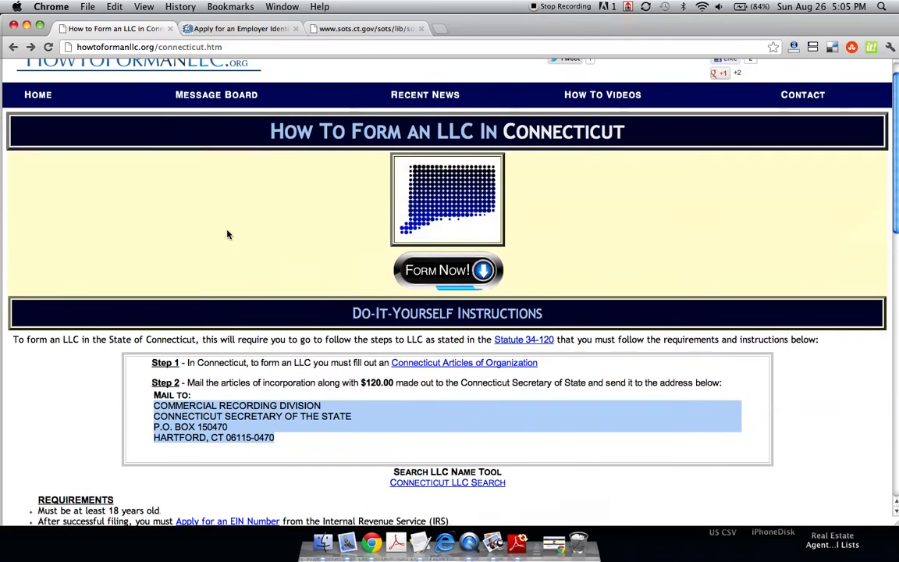
{"action": "scroll", "scroll_direction": "up", "scroll_amount": 3}
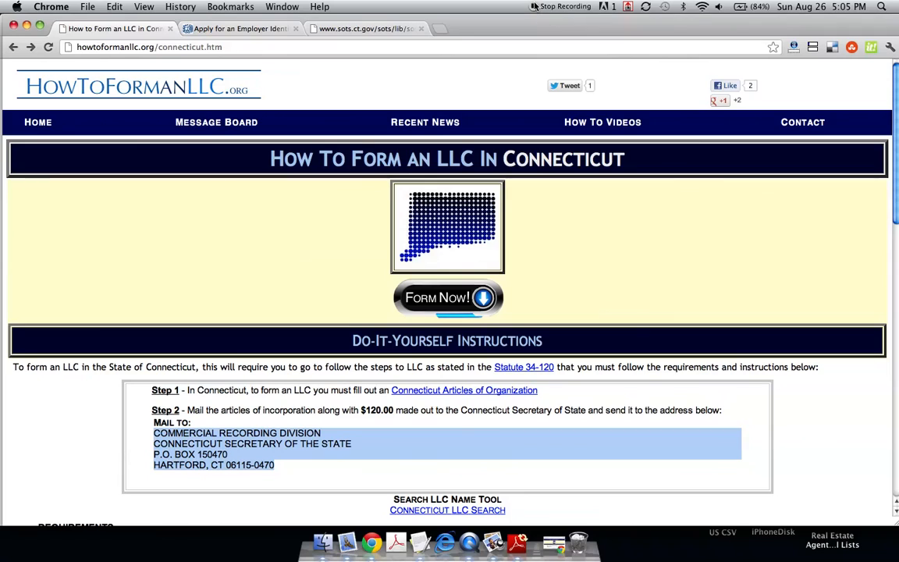